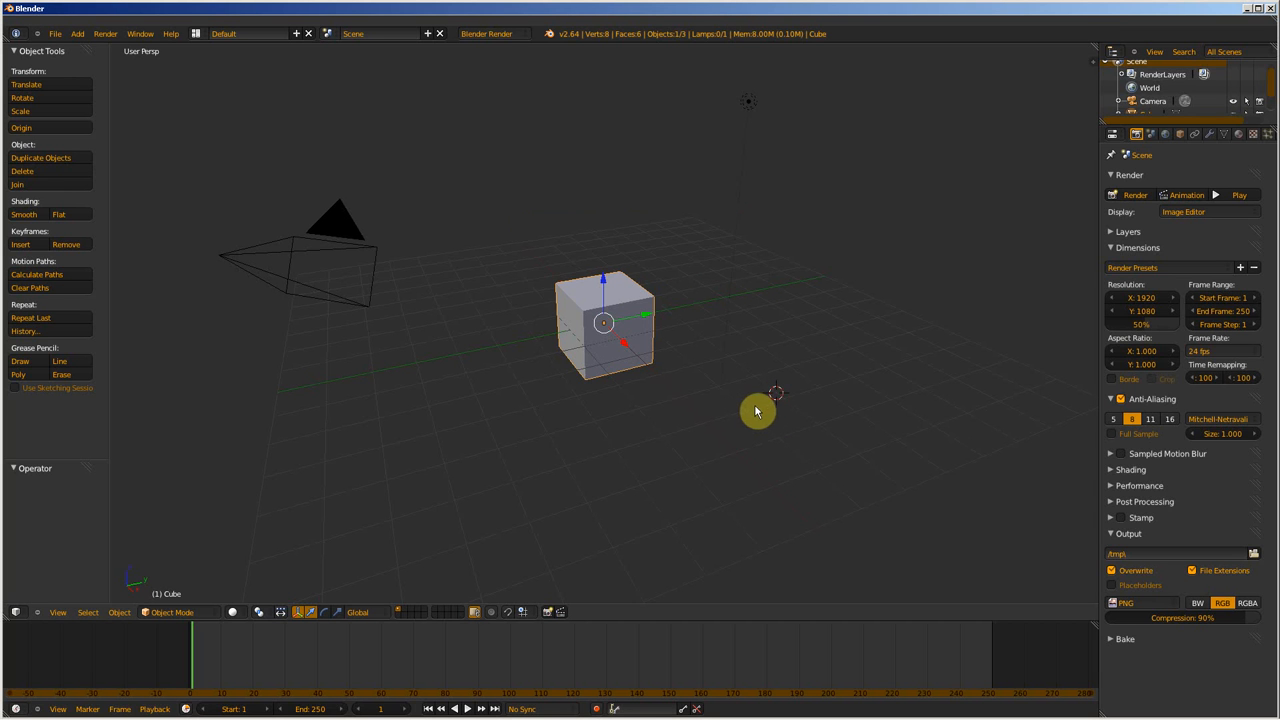
mouse_move(749, 415)
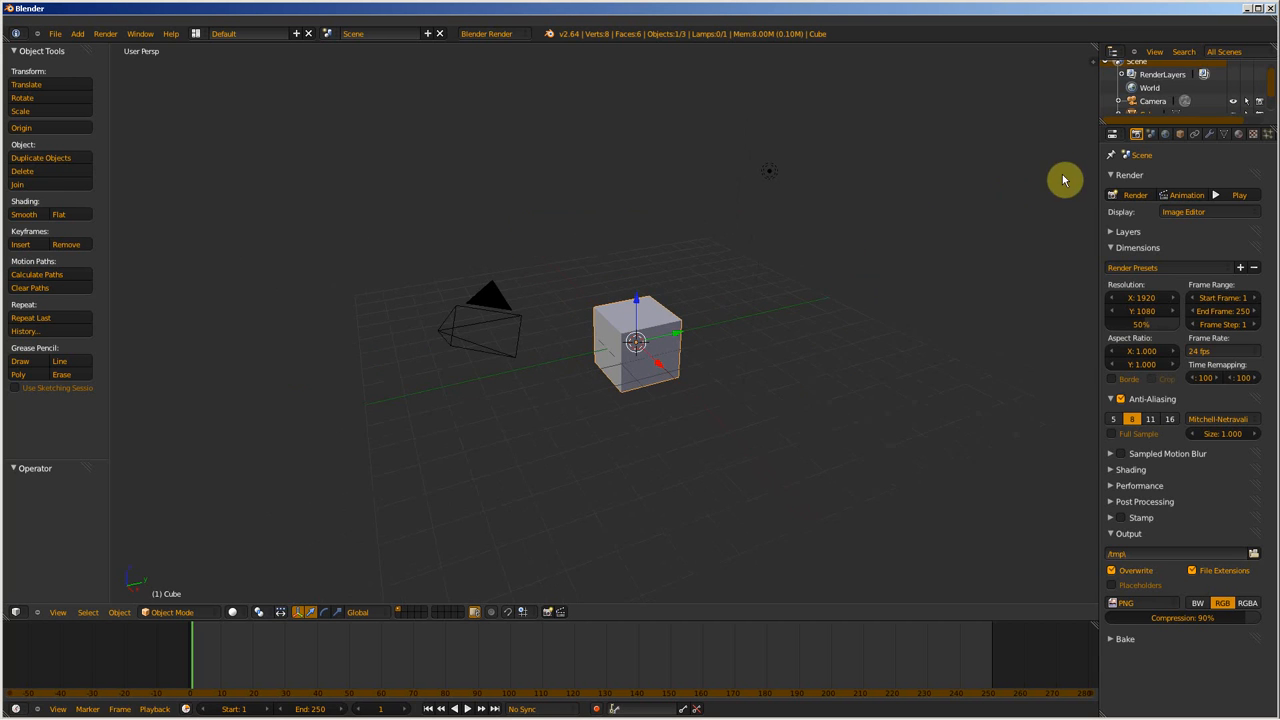
mouse_move(1081, 157)
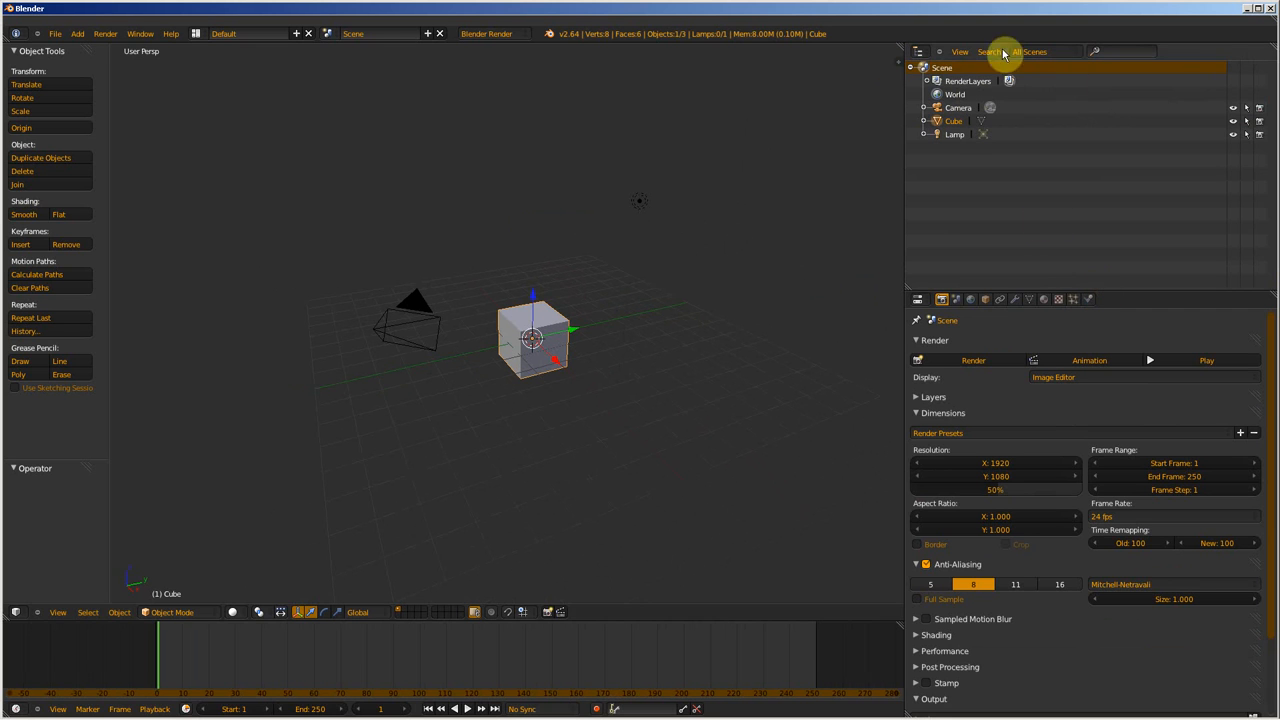
mouse_move(1265, 187)
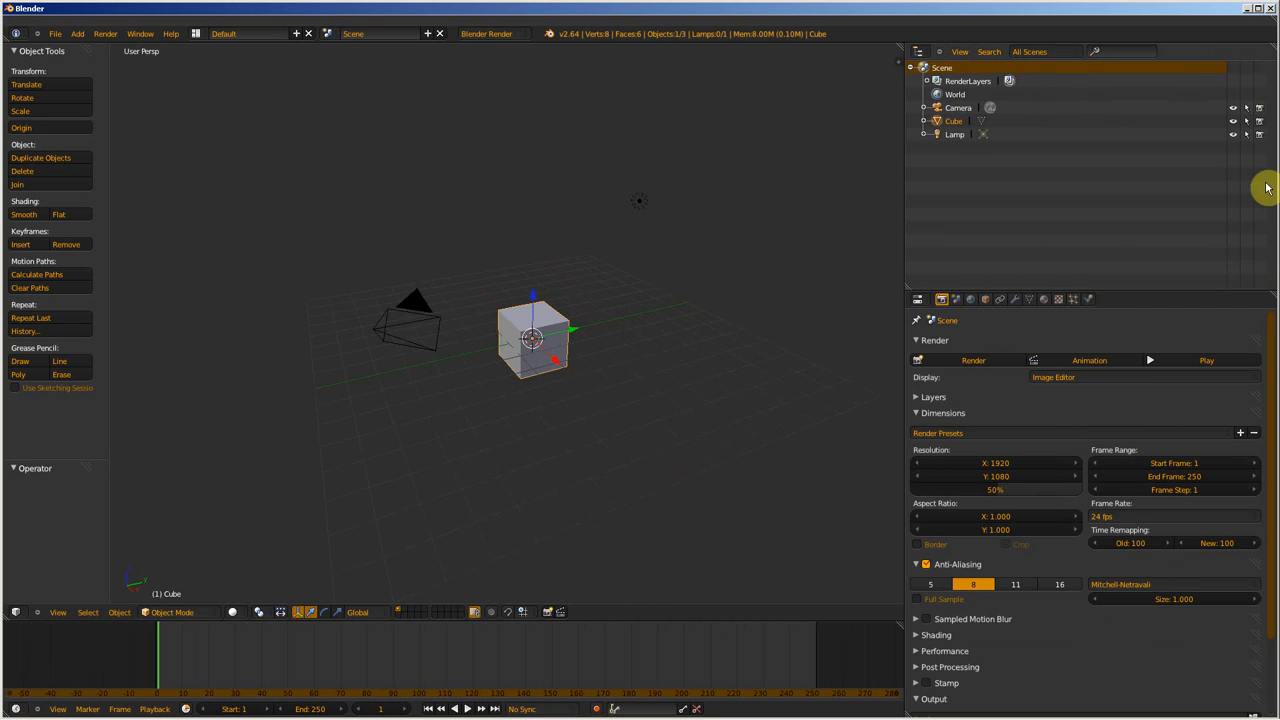
mouse_move(1024, 154)
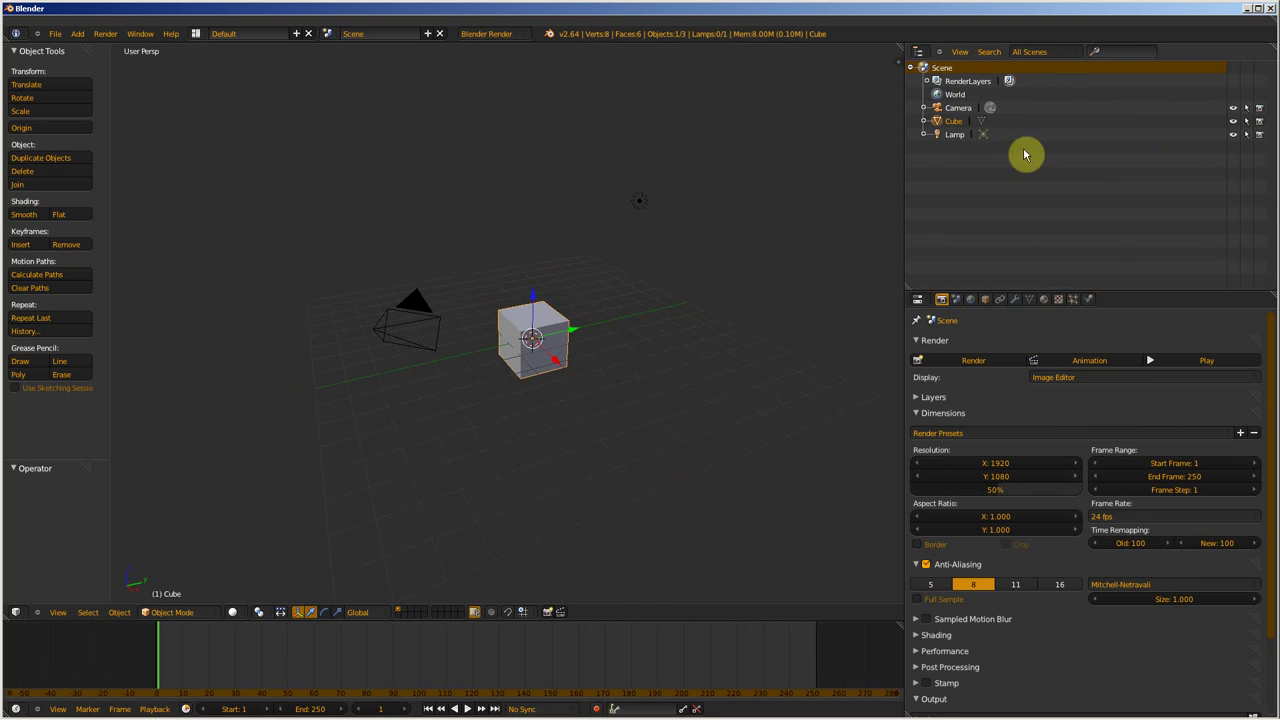
mouse_move(947, 139)
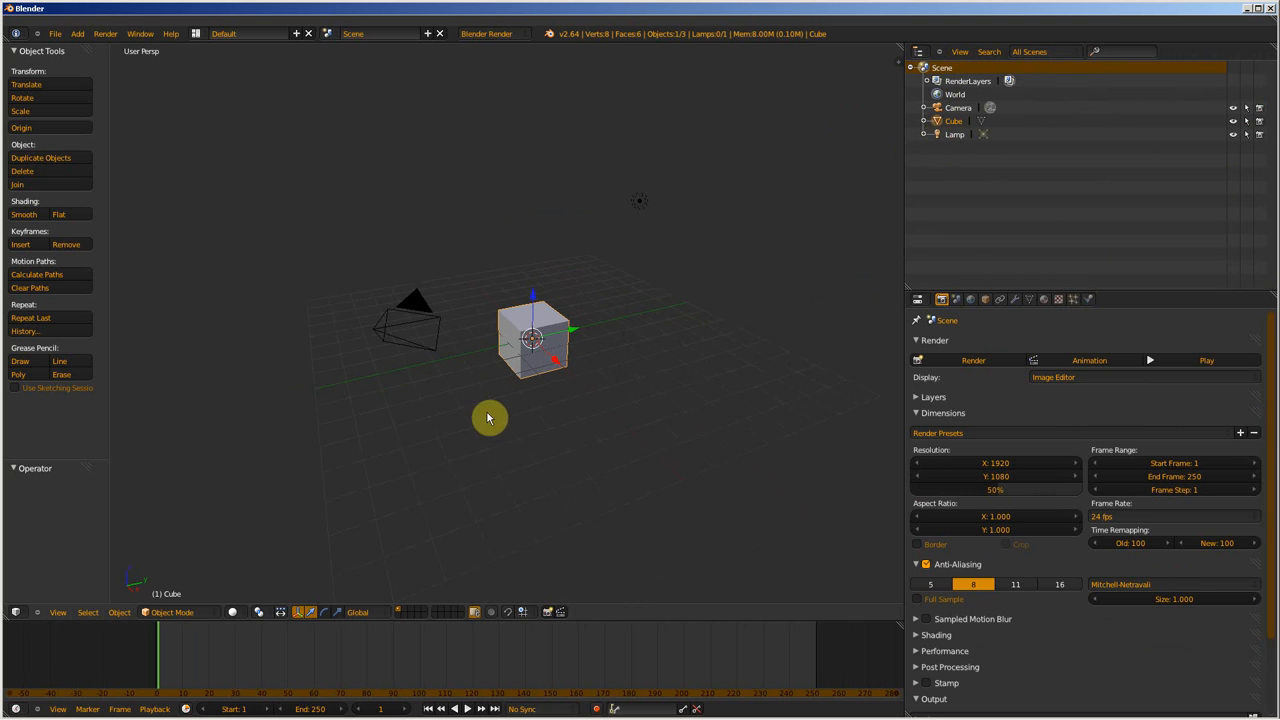
mouse_move(375, 377)
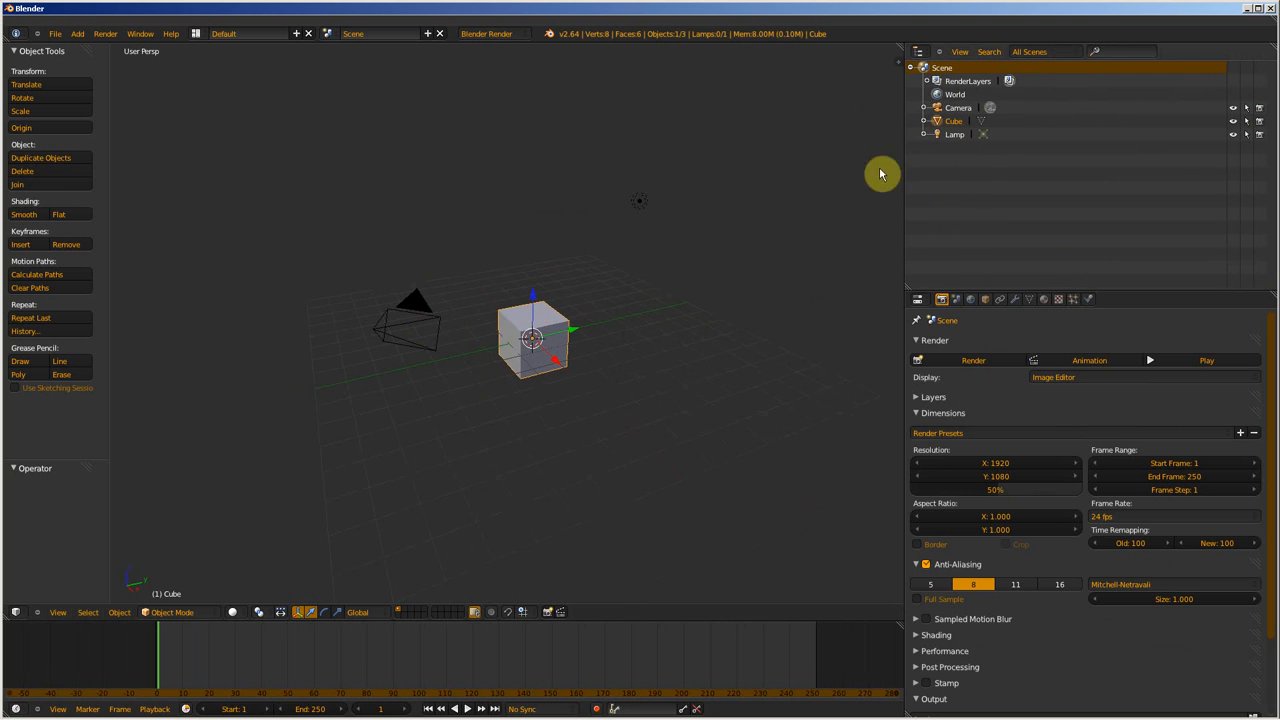
- Select Lamp, then Camera, then Cube in turn from the Outliner
click(953, 134)
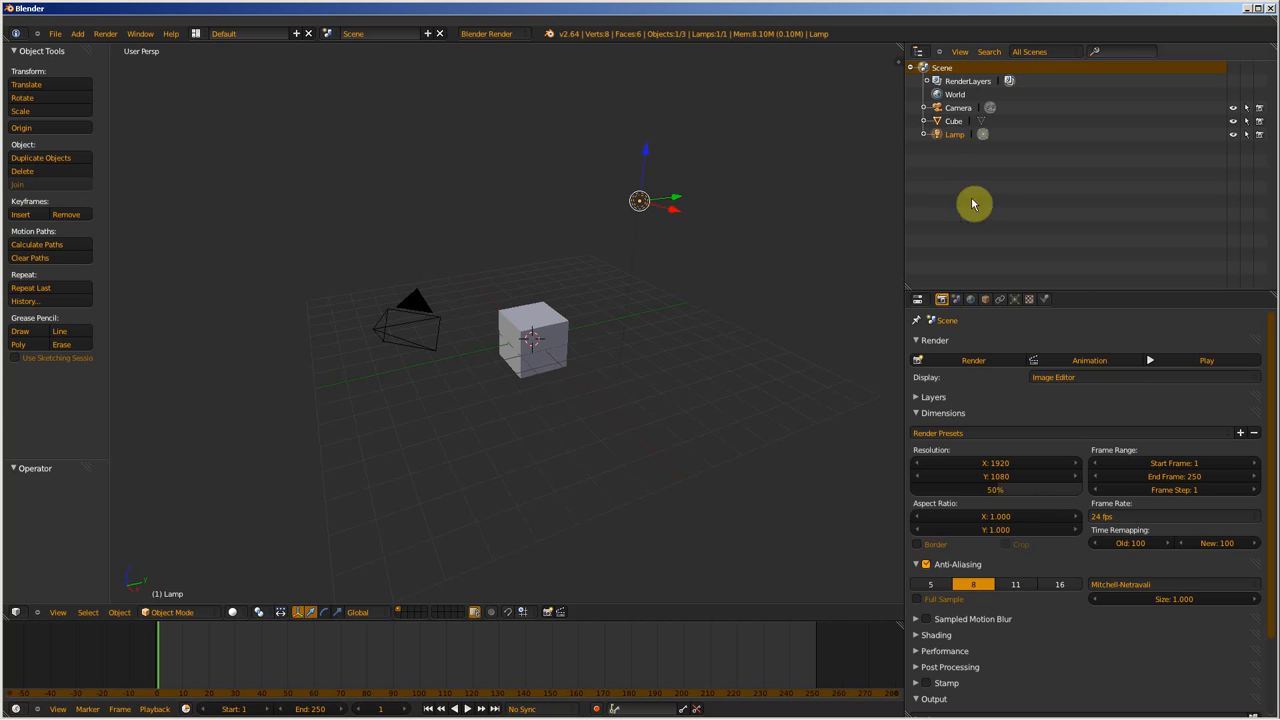
click(954, 106)
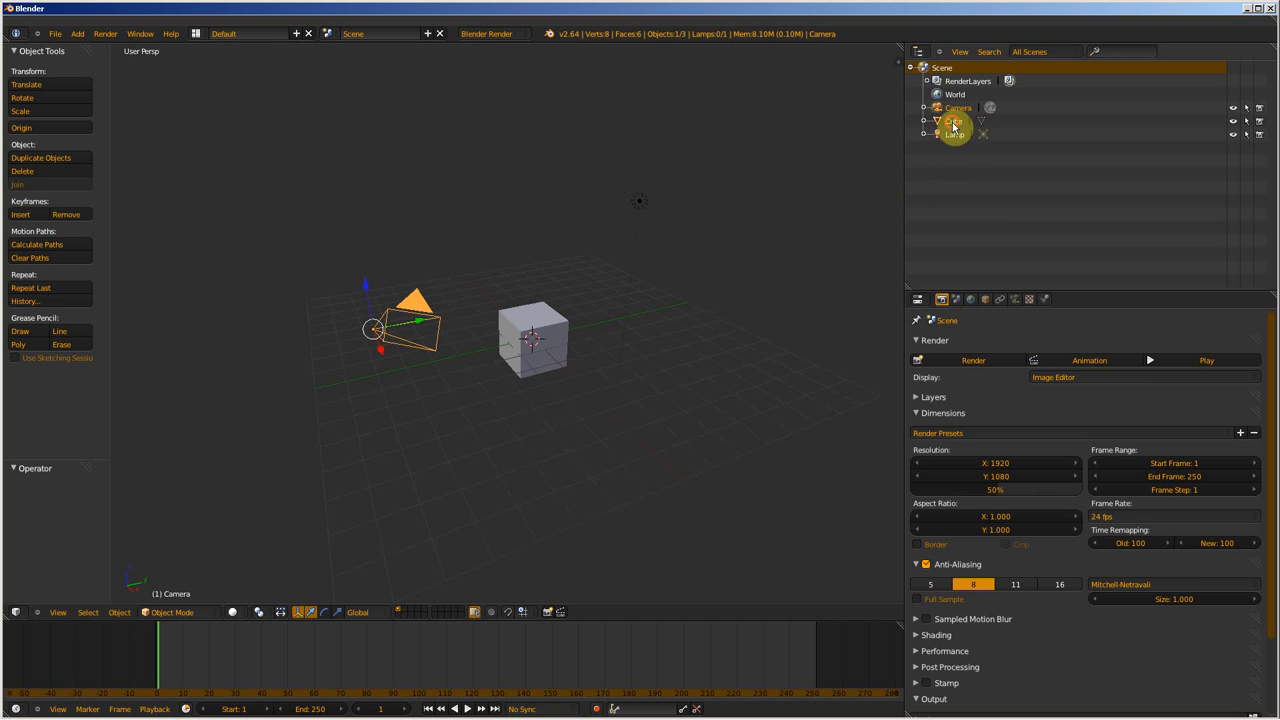
click(953, 120)
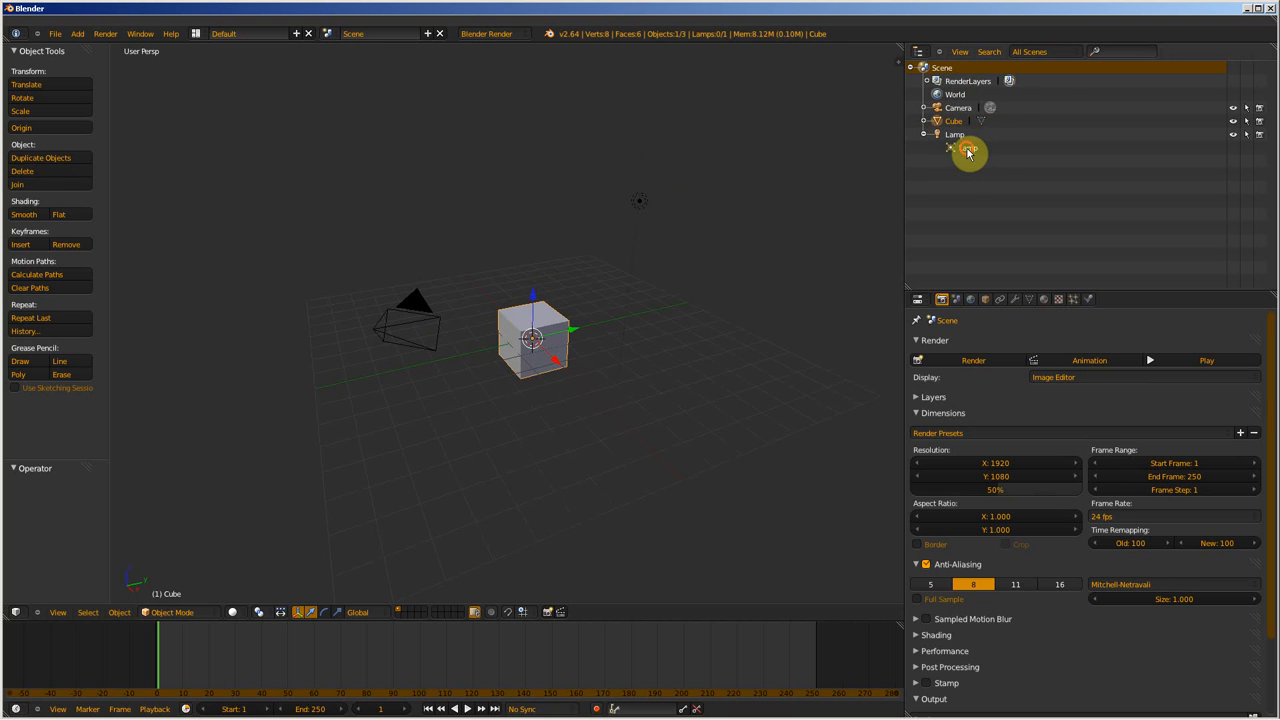
- Select the Lamp again, expand its entry to show the lamp data, then collapse it
click(958, 152)
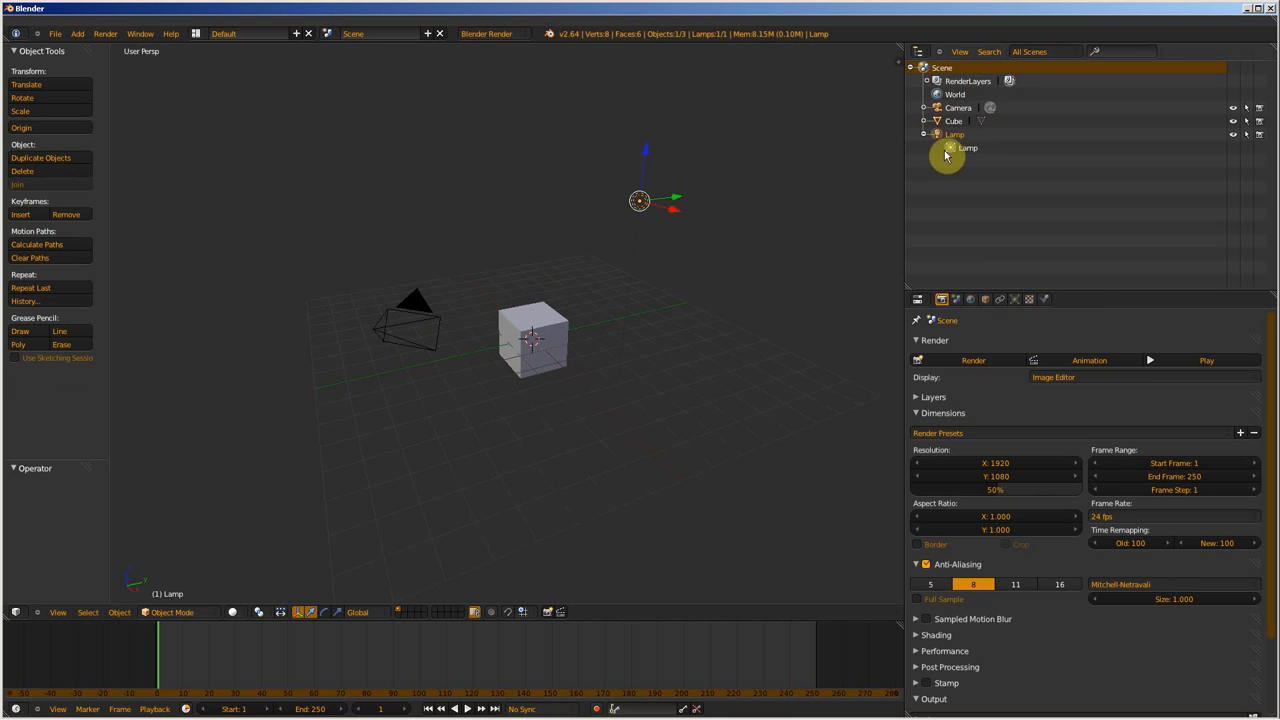
double_click(959, 147)
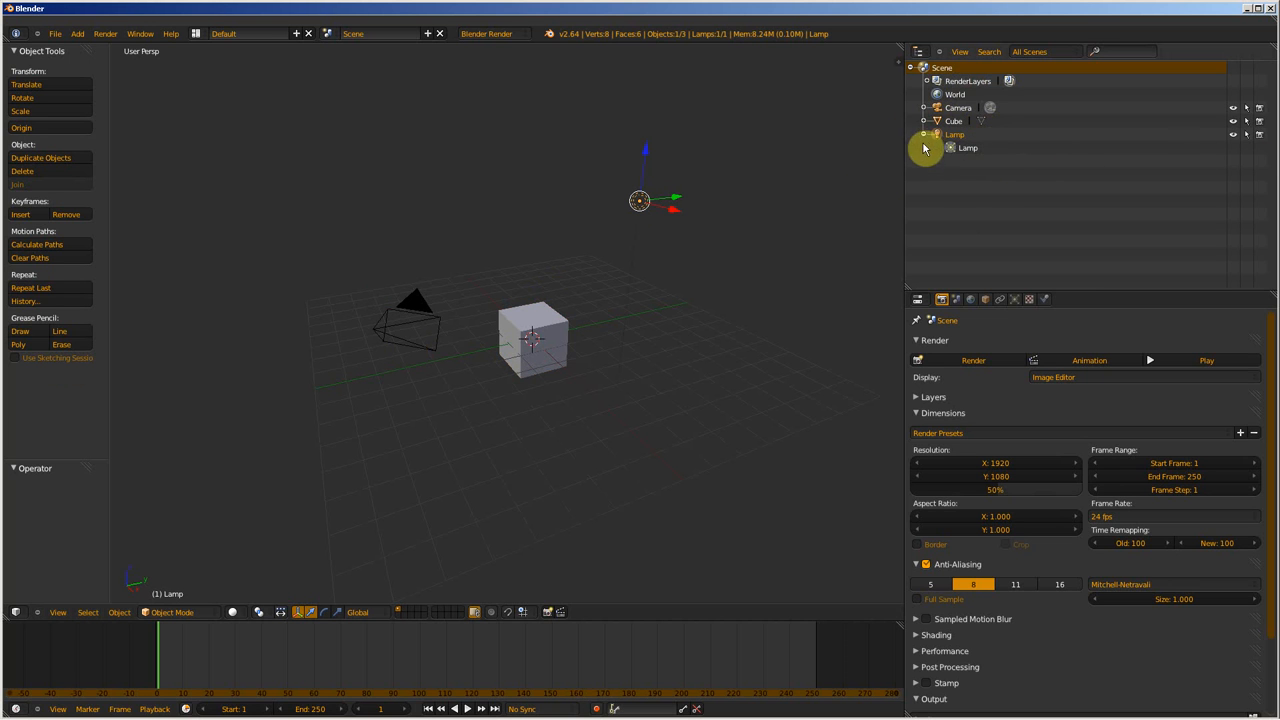
click(922, 134)
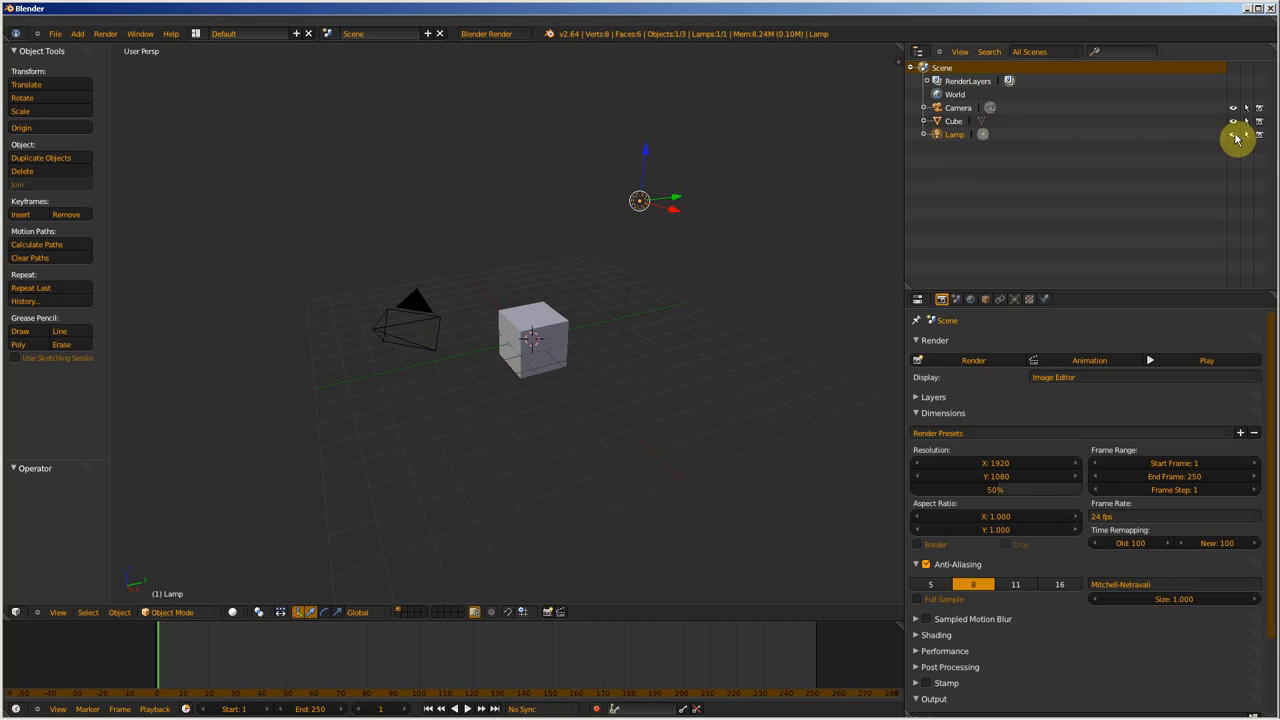
mouse_move(1259, 135)
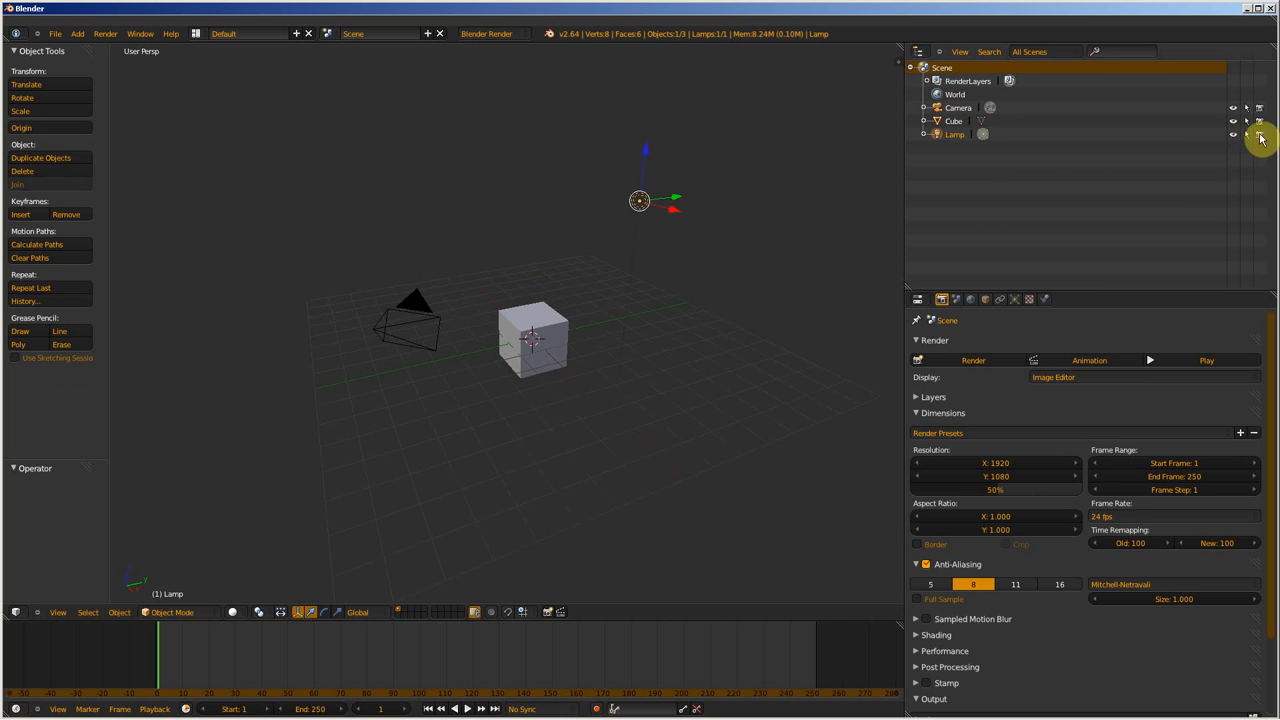
mouse_move(1237, 135)
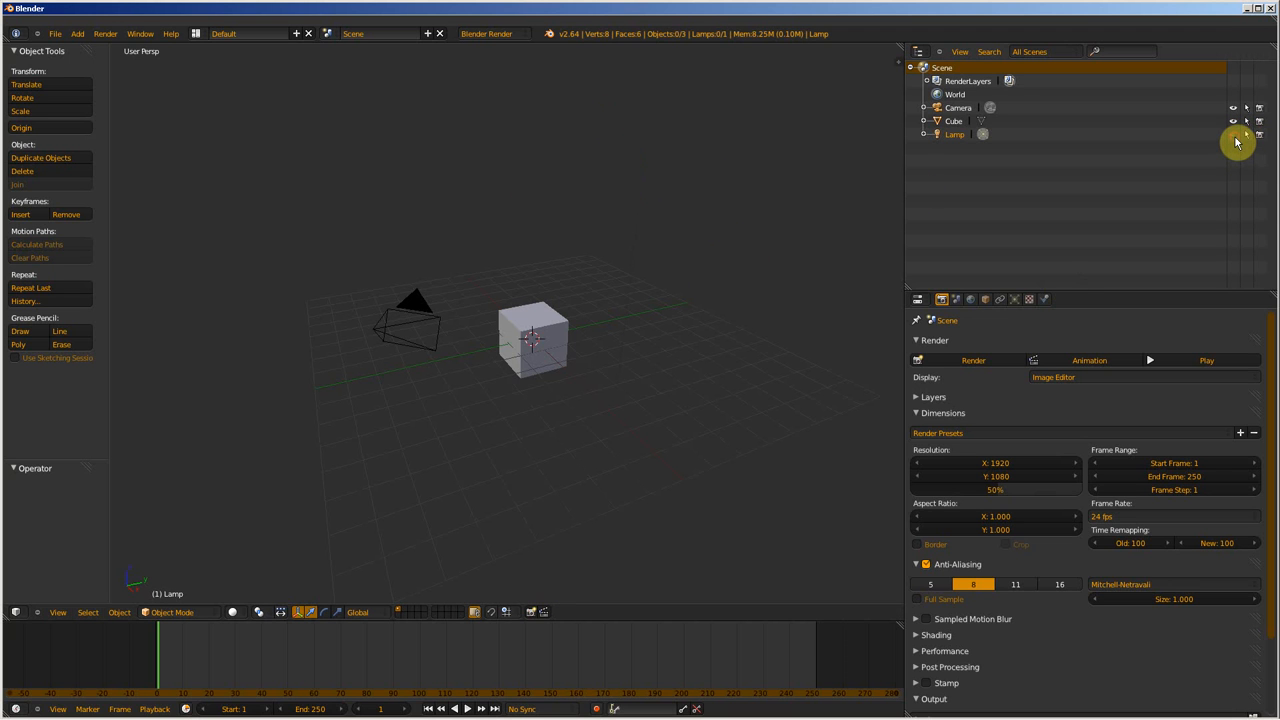
mouse_move(1234, 140)
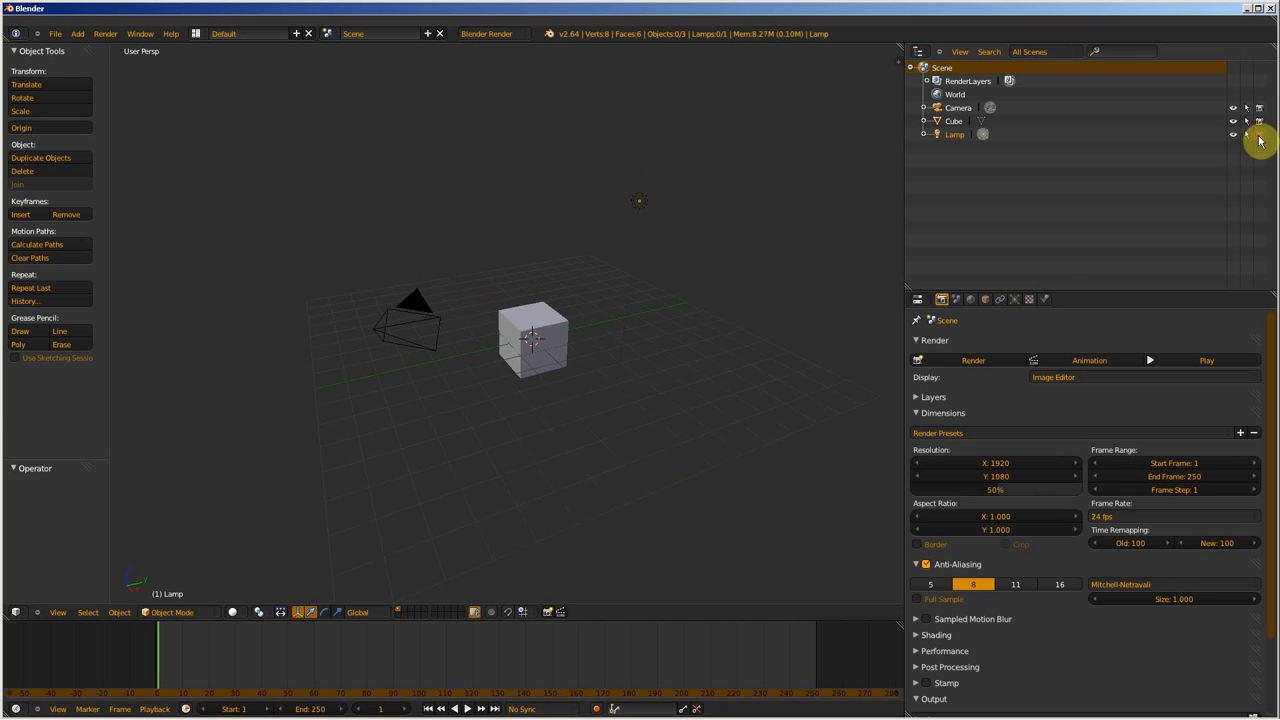
mouse_move(1010, 131)
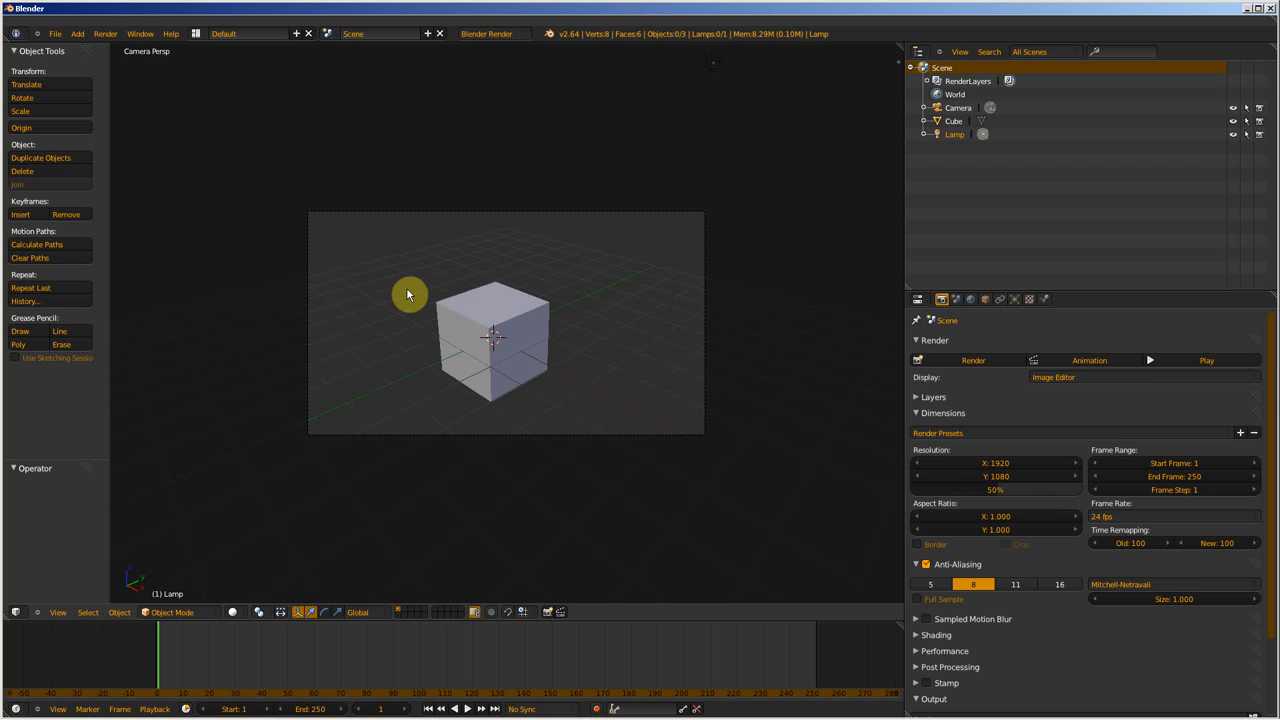
mouse_move(419, 298)
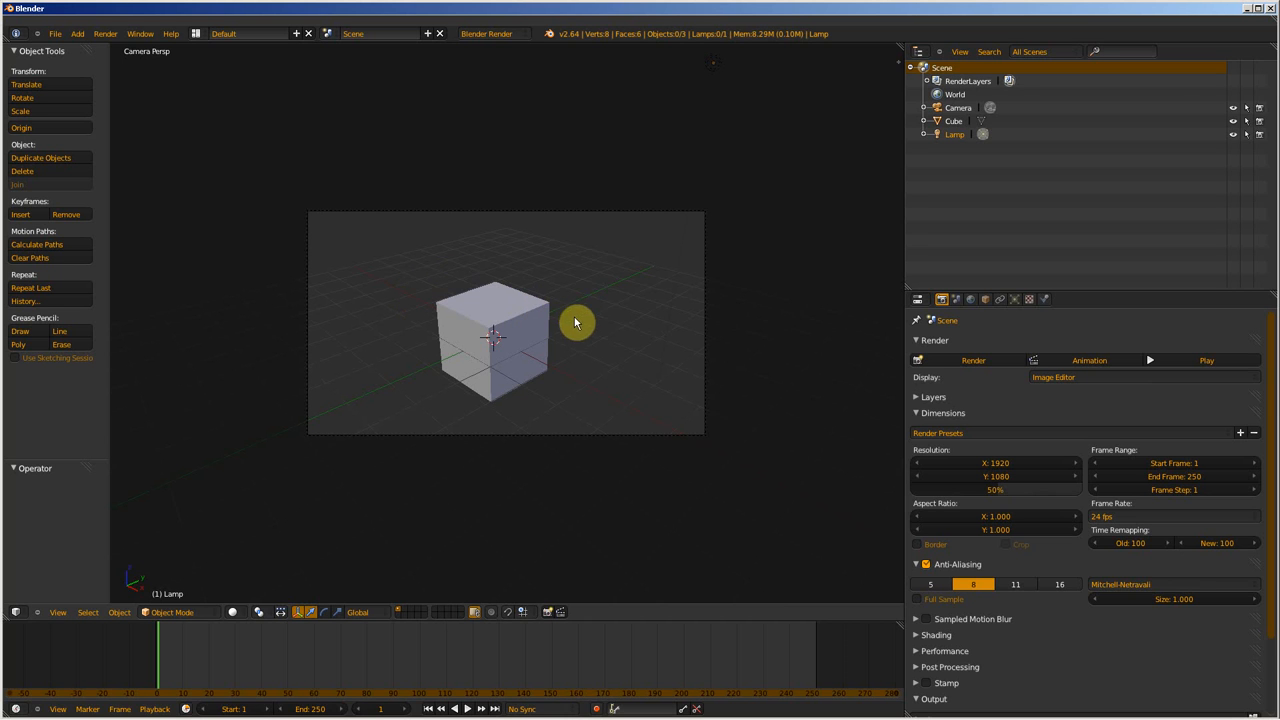
mouse_move(570, 353)
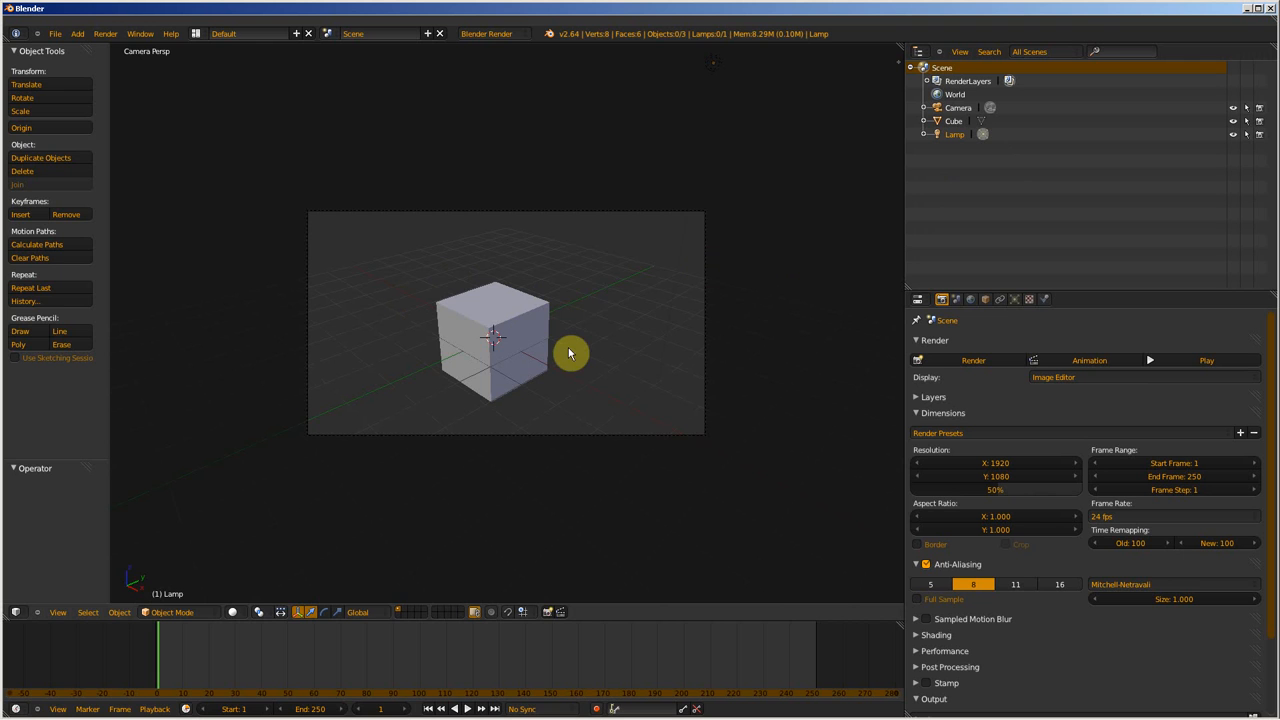
- Check the render restriction icons in the Outliner while in camera view
click(973, 360)
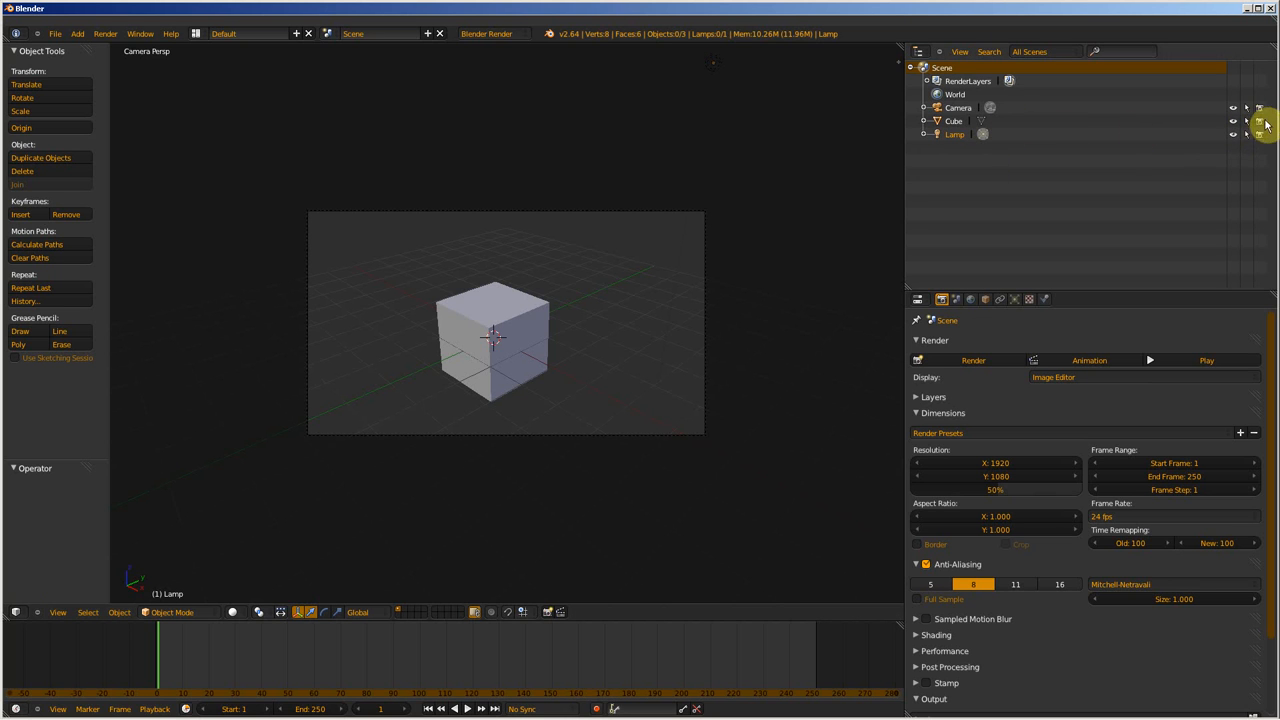
mouse_move(1266, 122)
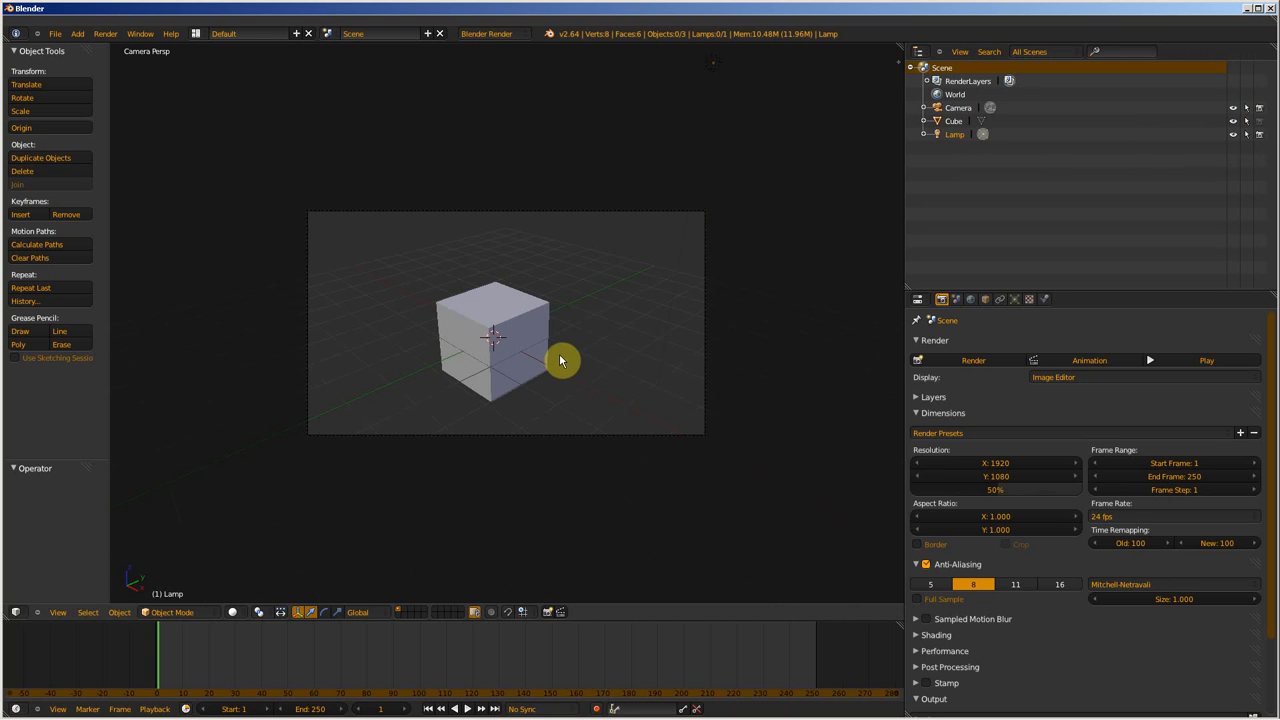
- Return the main area from the finished render to the 3D View of the cube scene
click(973, 360)
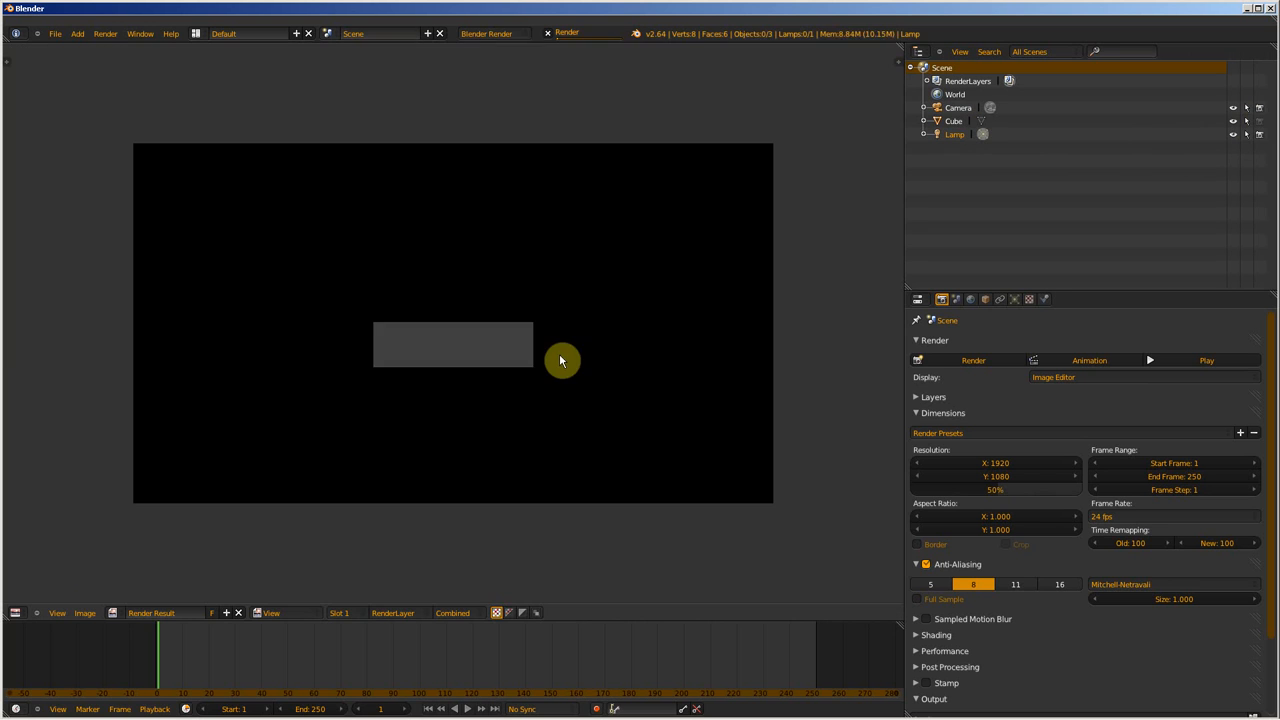
click(973, 360)
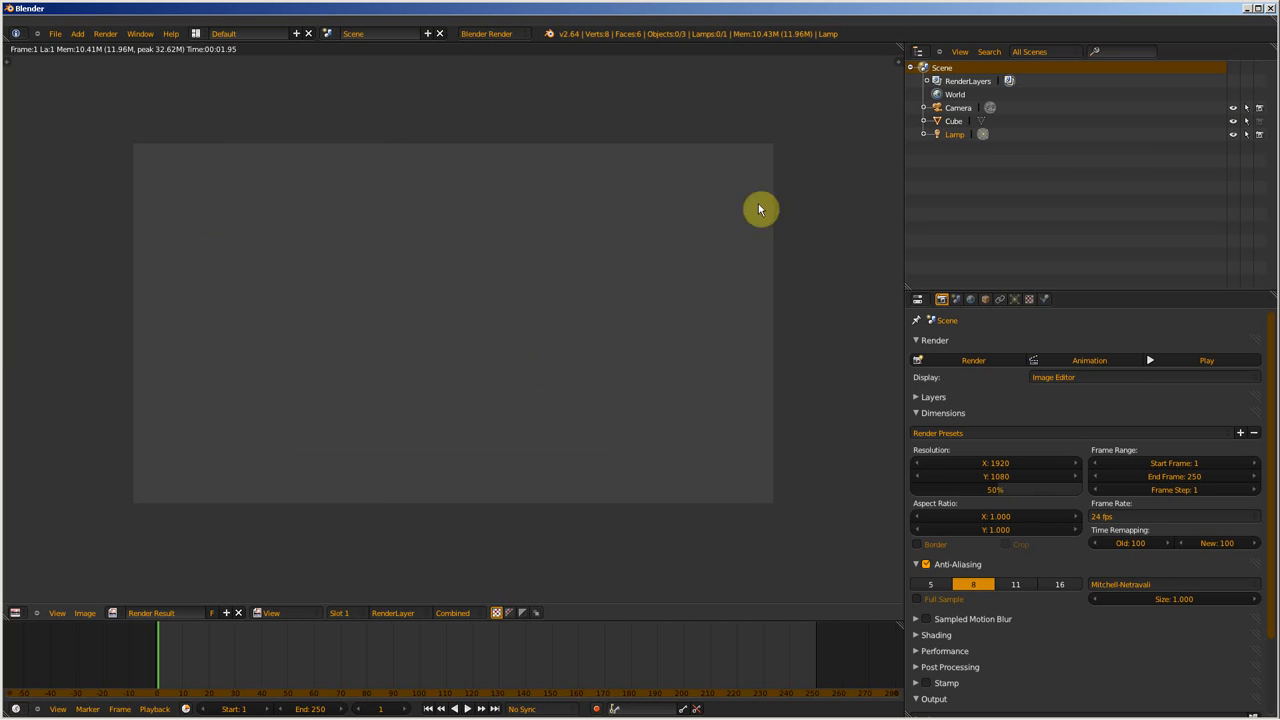
mouse_move(14, 610)
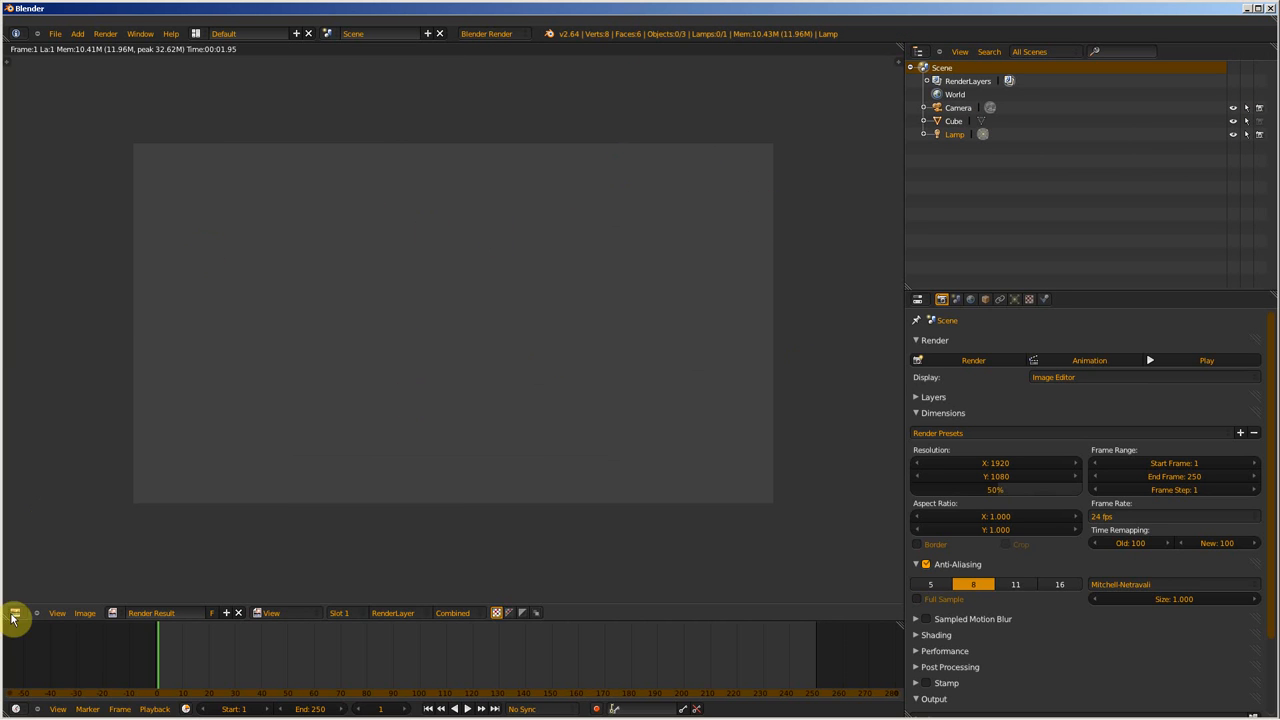
click(11, 613)
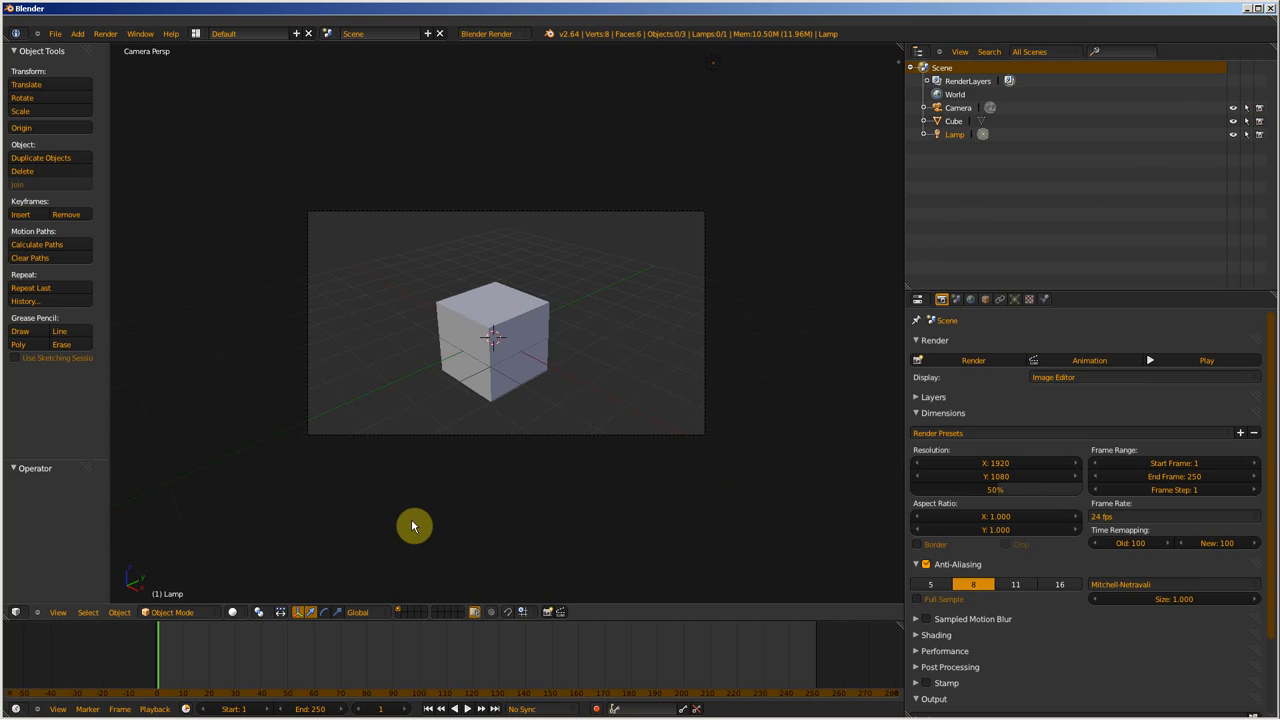
- Inspect the Outliner restriction toggles for the scene objects
click(973, 360)
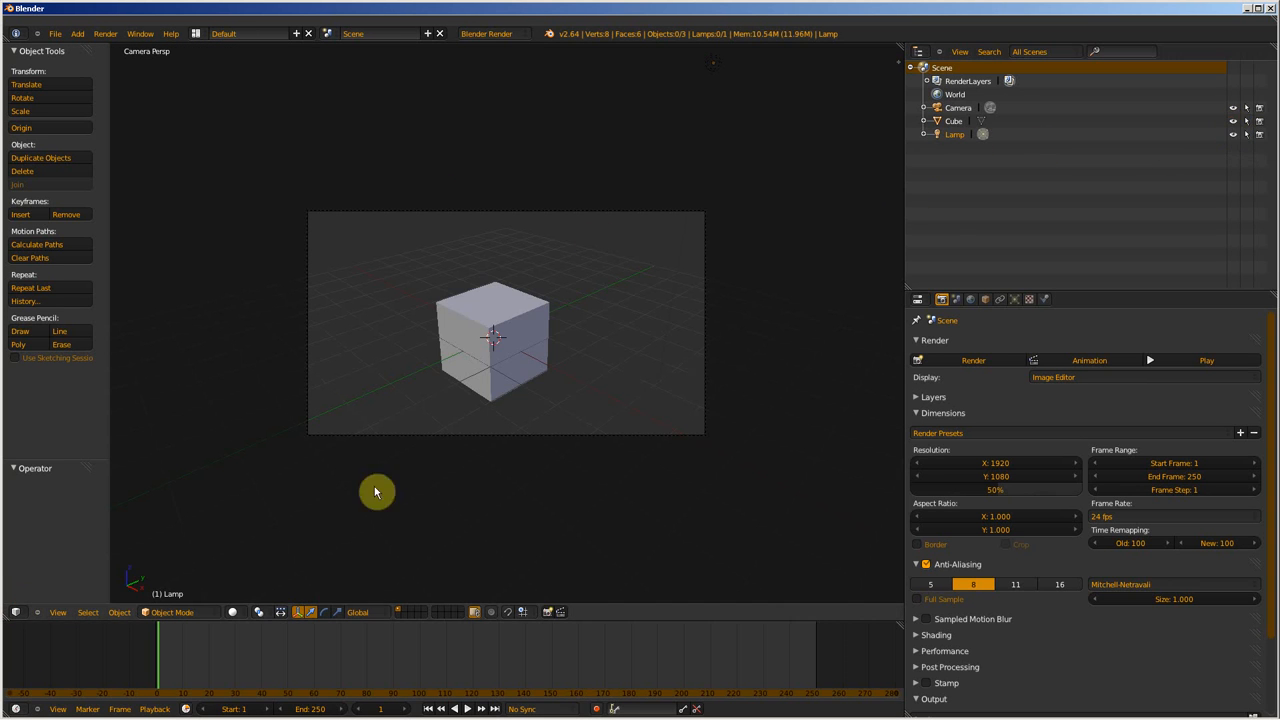
mouse_move(1234, 128)
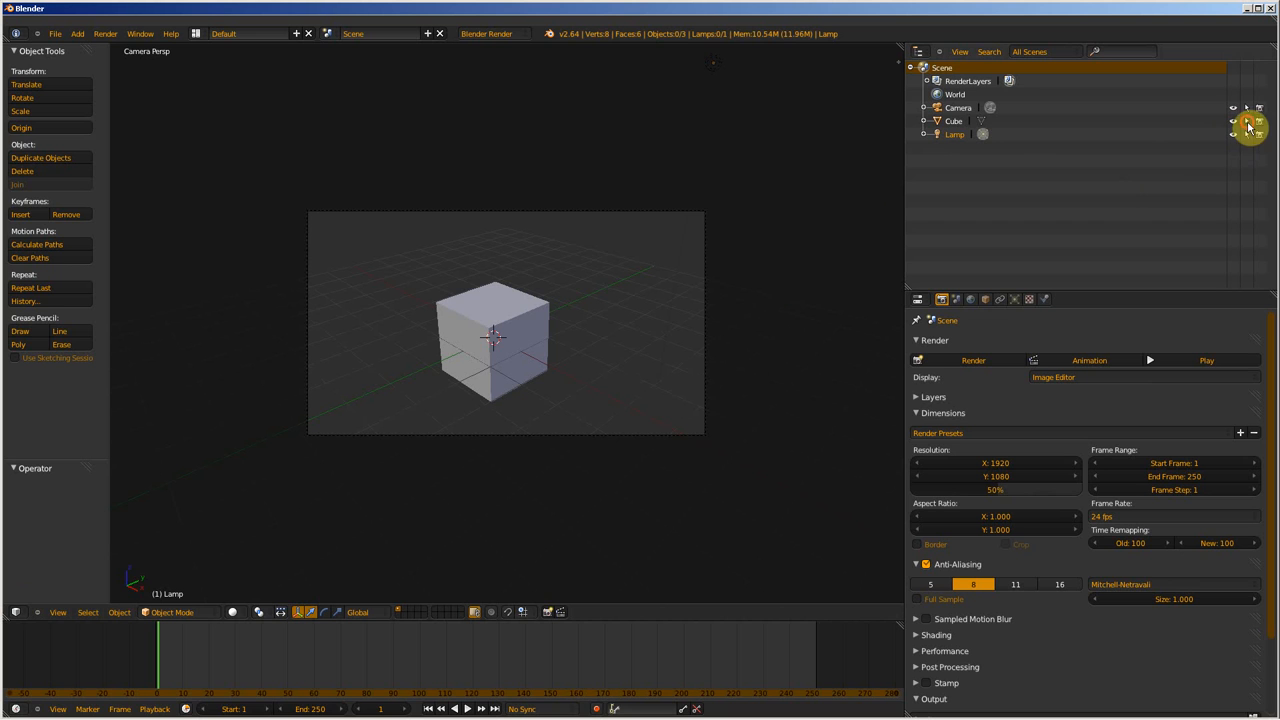
mouse_move(824, 453)
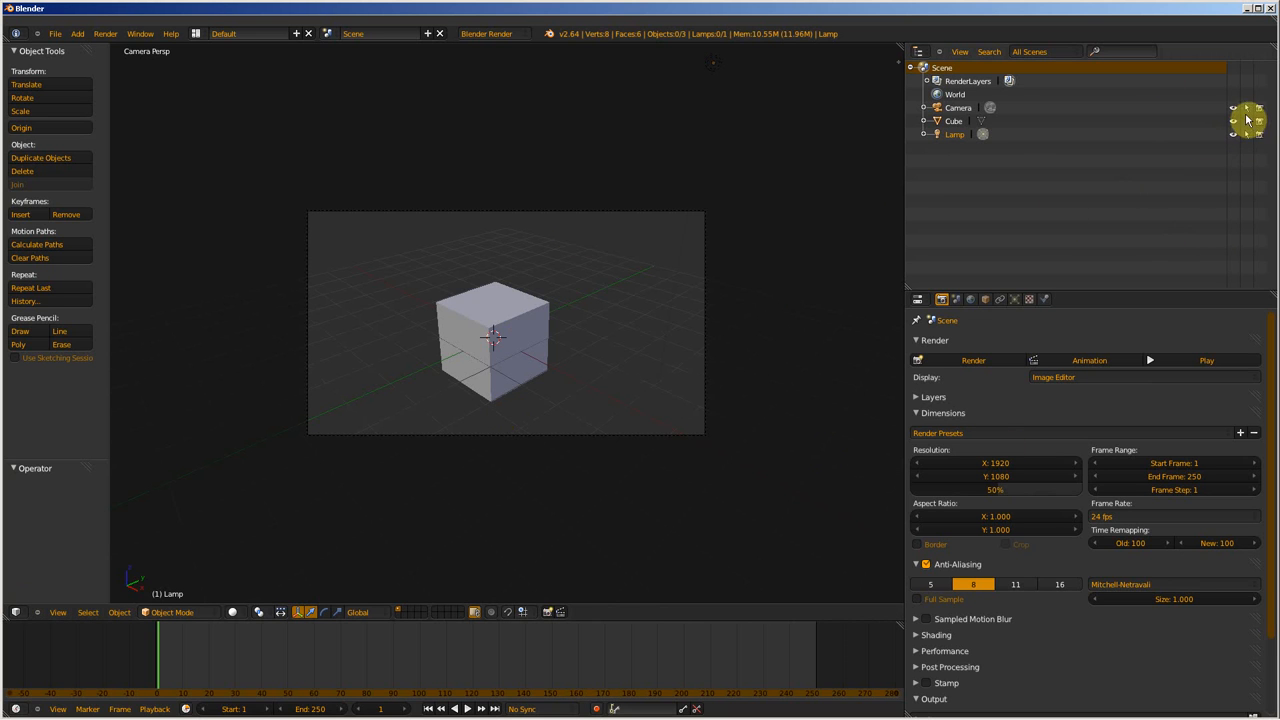
mouse_move(1245, 124)
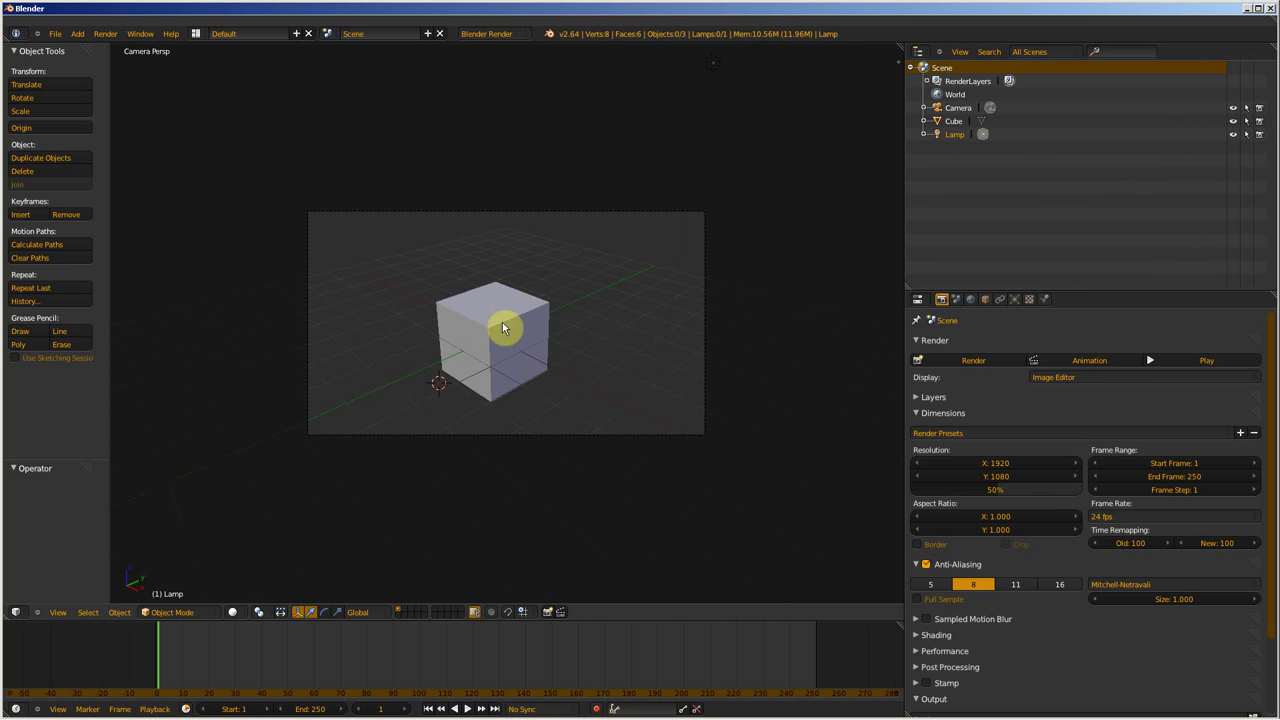
- Select the cube in the viewport and collapse the Cube's entry in the Outliner
click(503, 328)
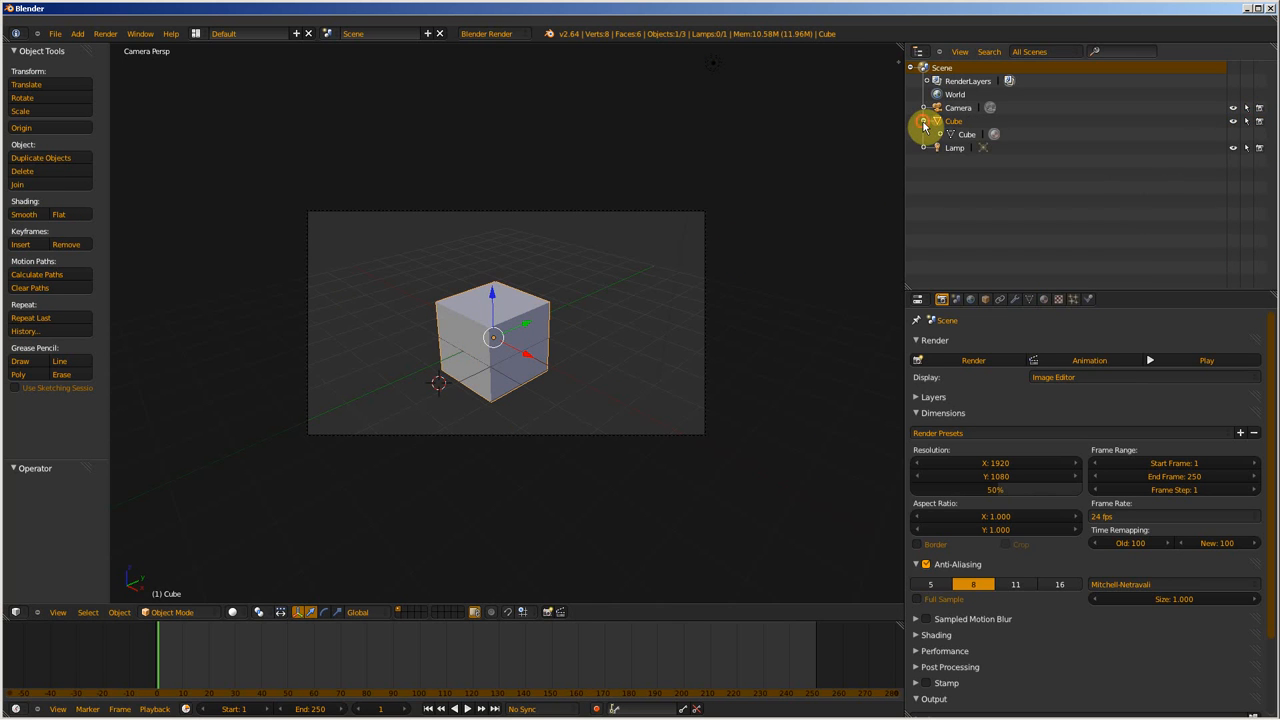
click(926, 120)
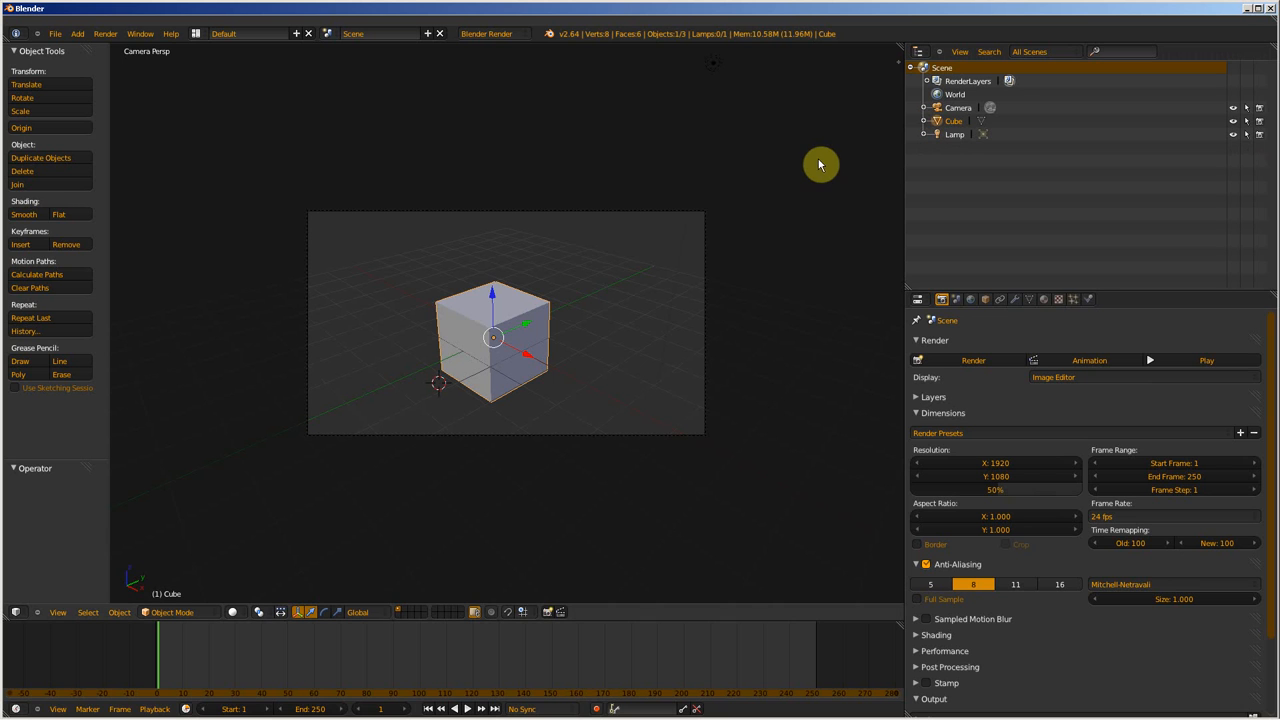
mouse_move(694, 634)
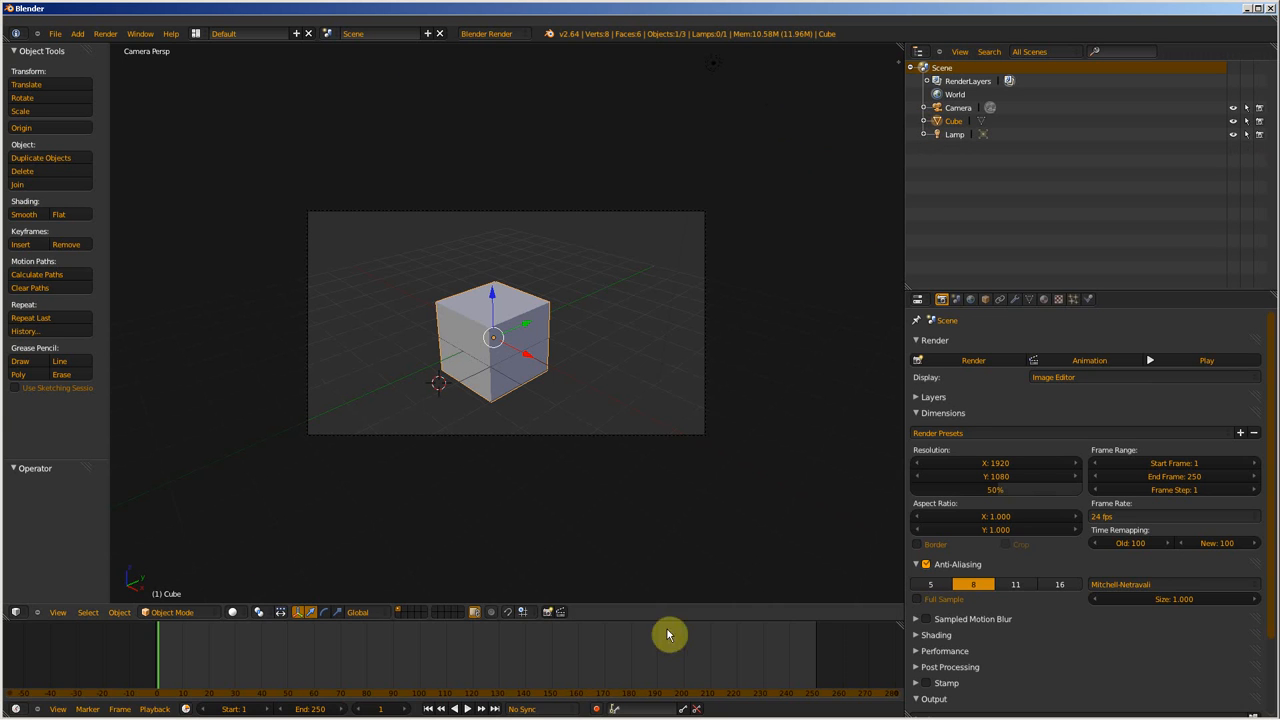
mouse_move(877, 322)
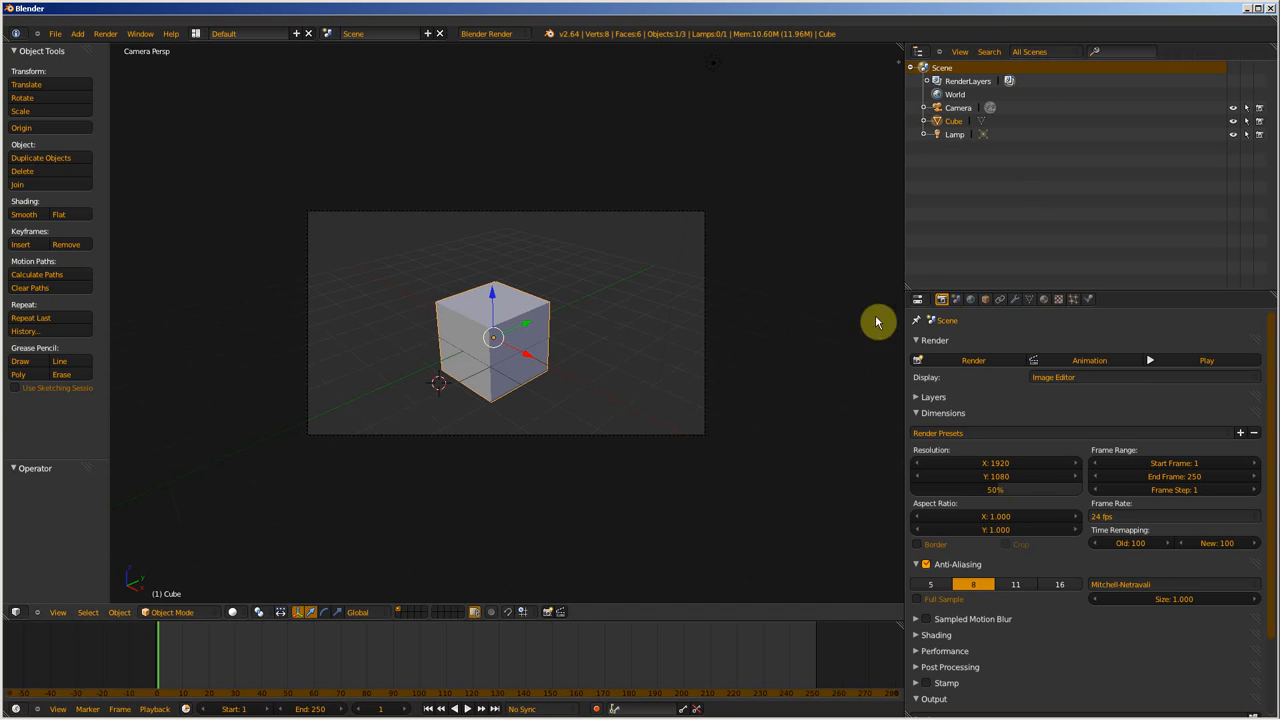
mouse_move(1254, 228)
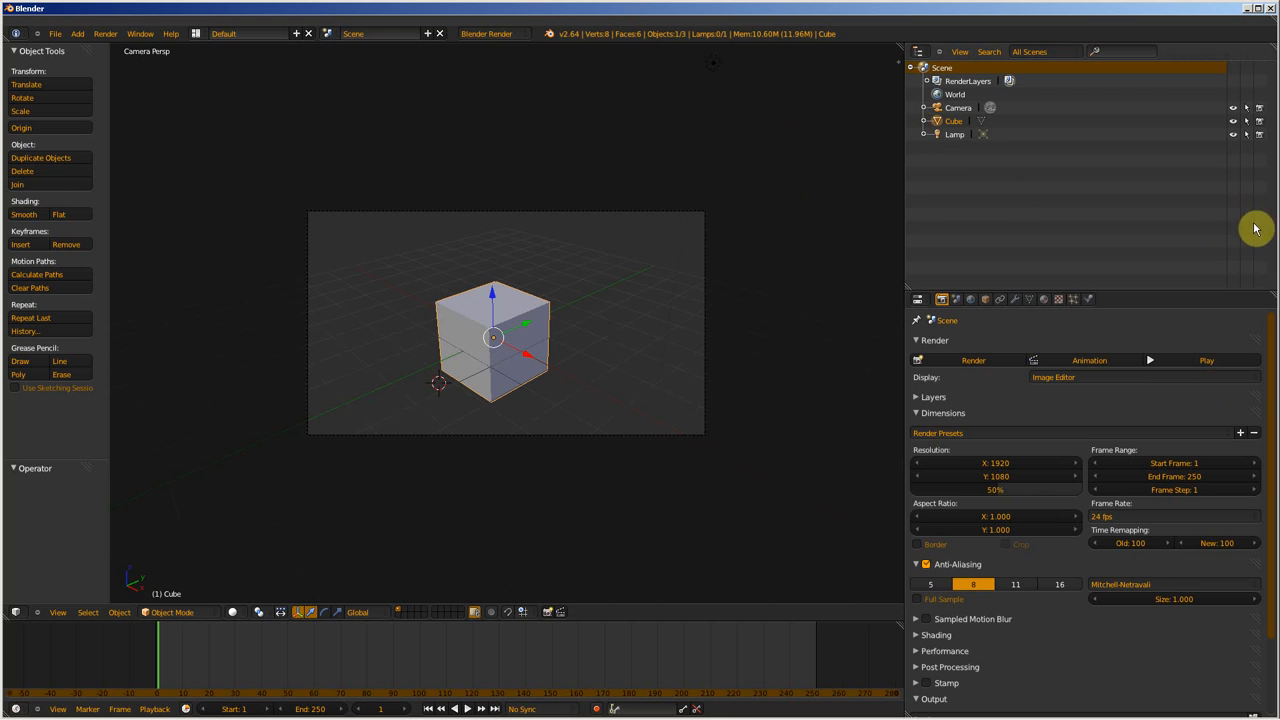
mouse_move(1270, 255)
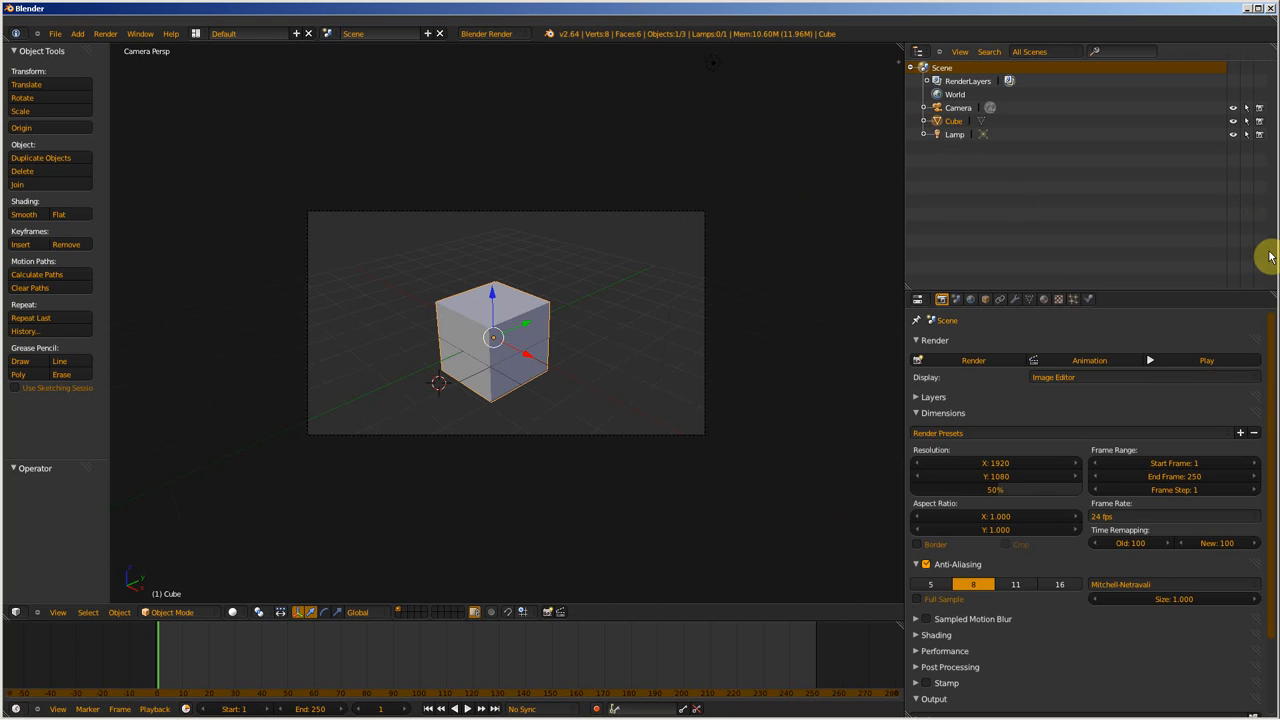
mouse_move(1215, 237)
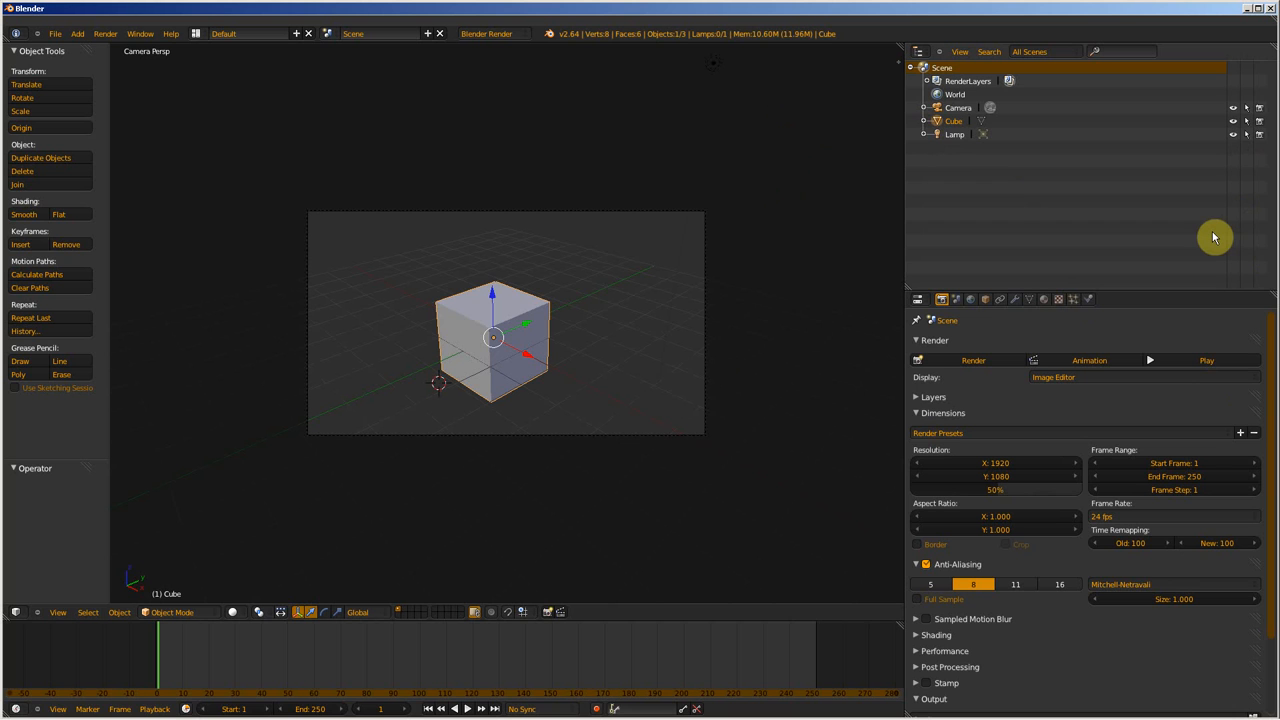
mouse_move(1215, 241)
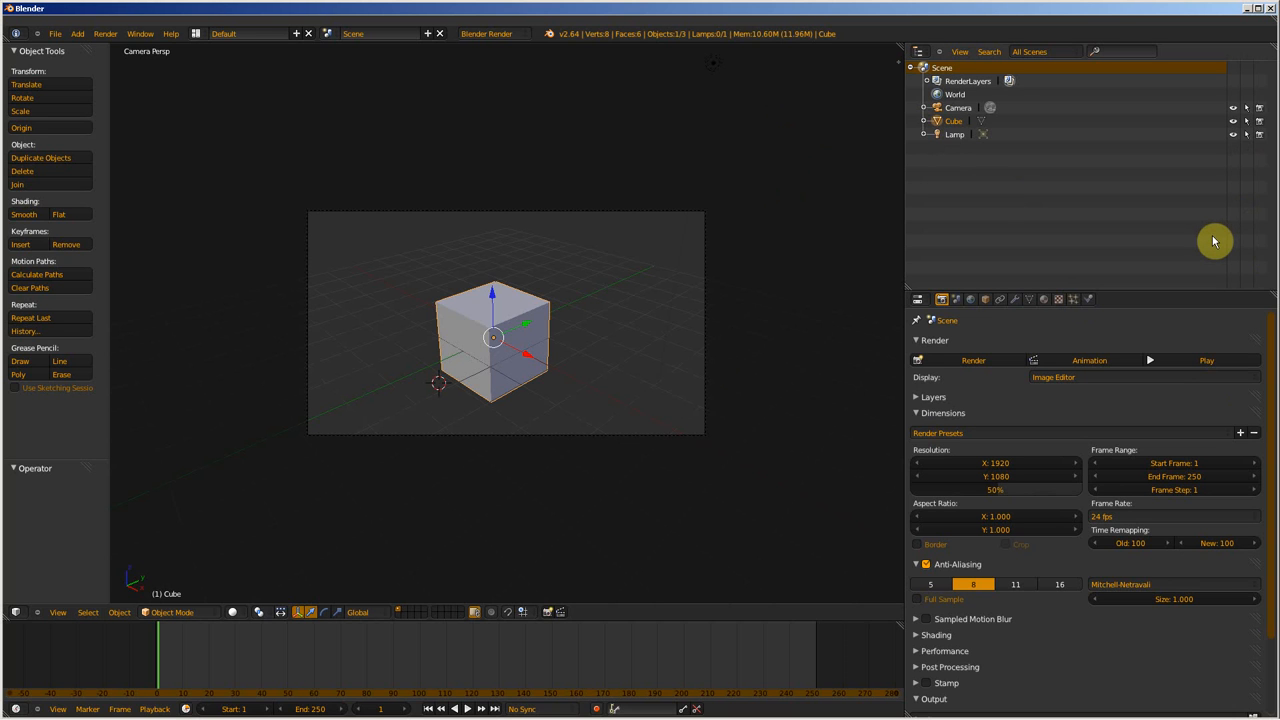
mouse_move(1161, 224)
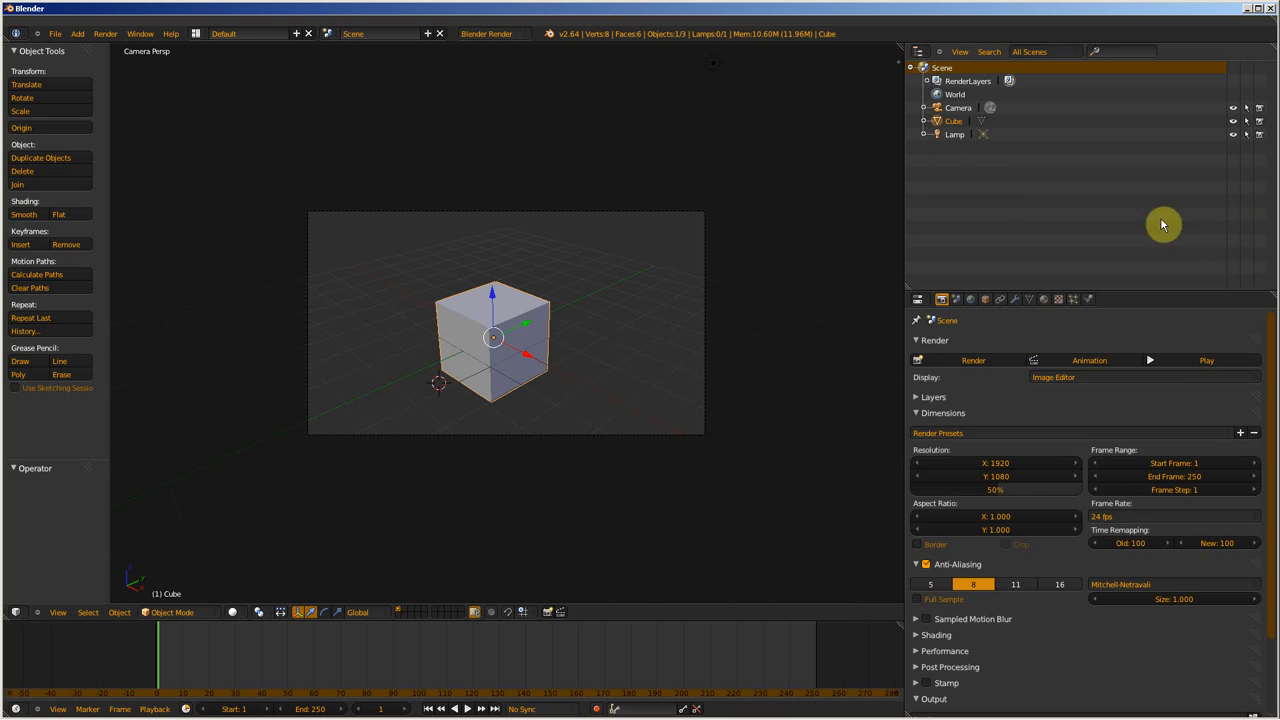
mouse_move(1121, 287)
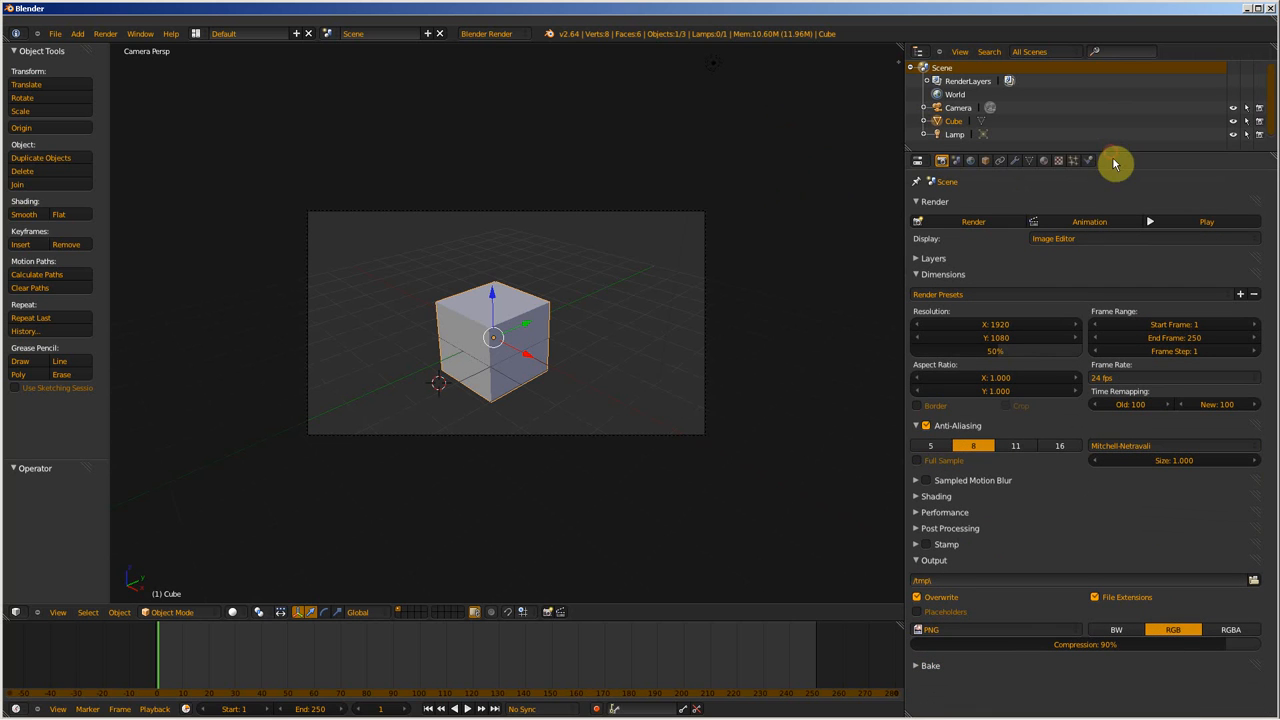
mouse_move(1130, 184)
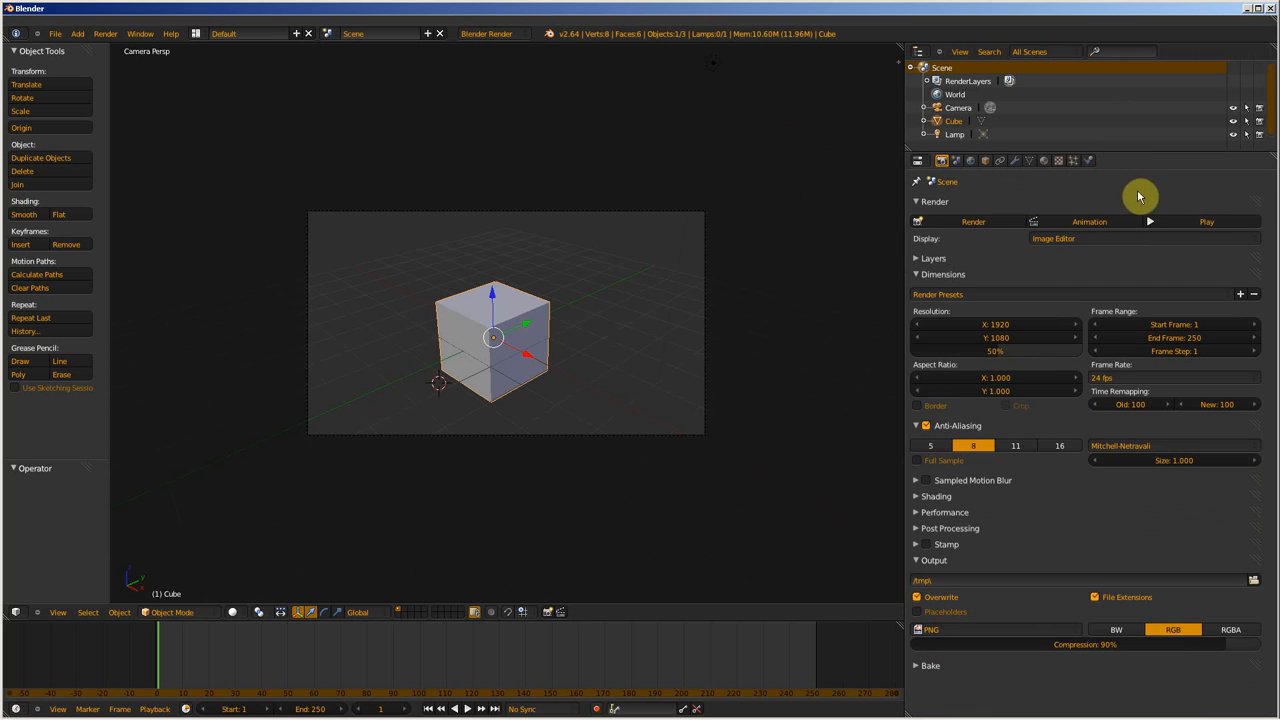
mouse_move(1158, 203)
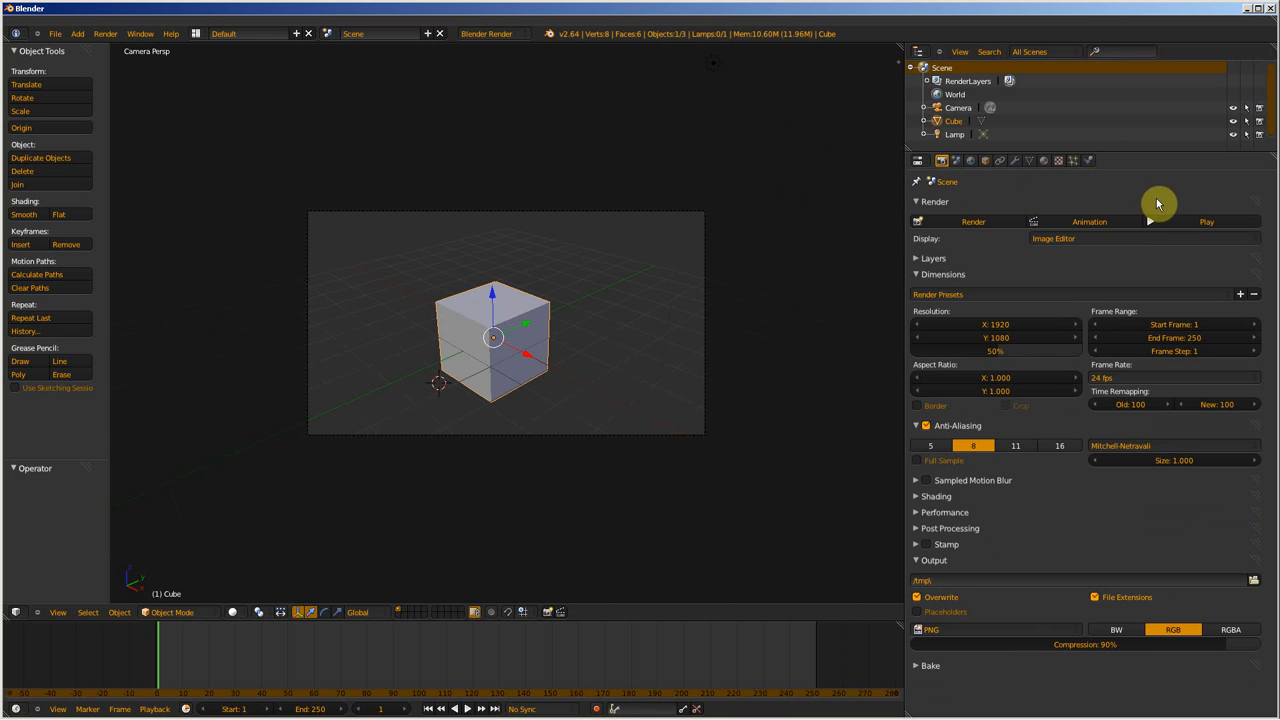
mouse_move(1170, 218)
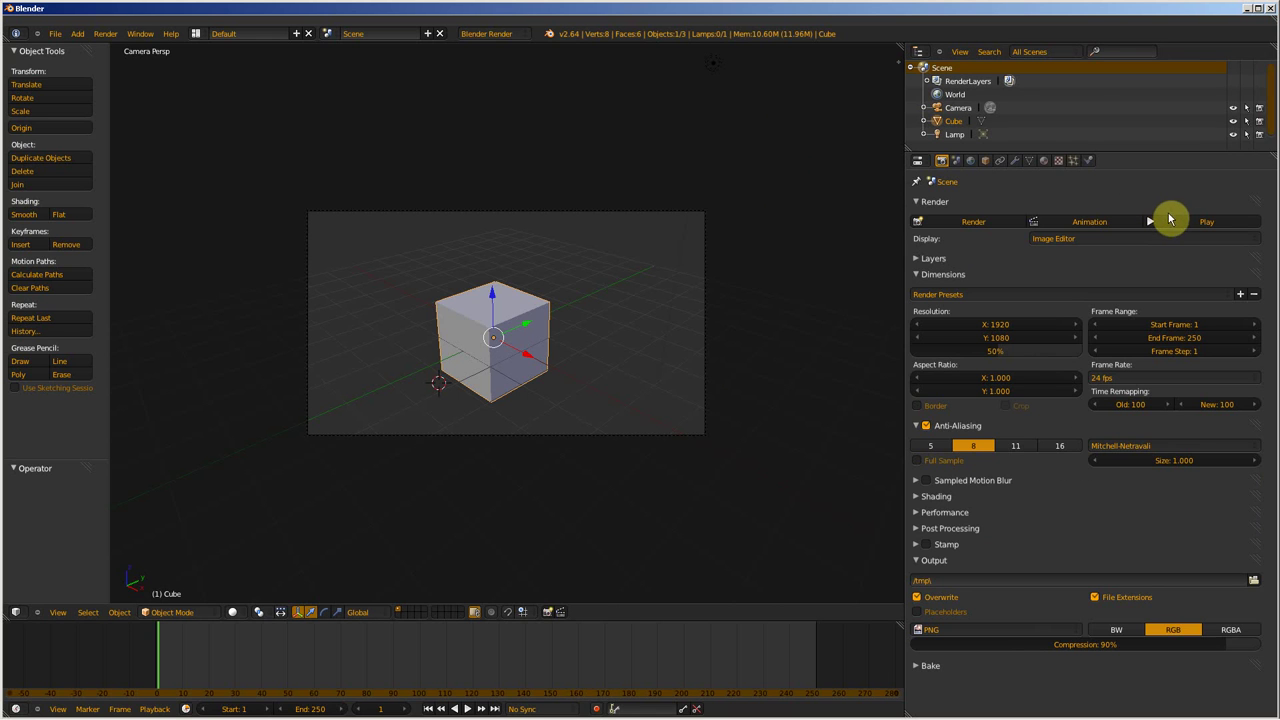